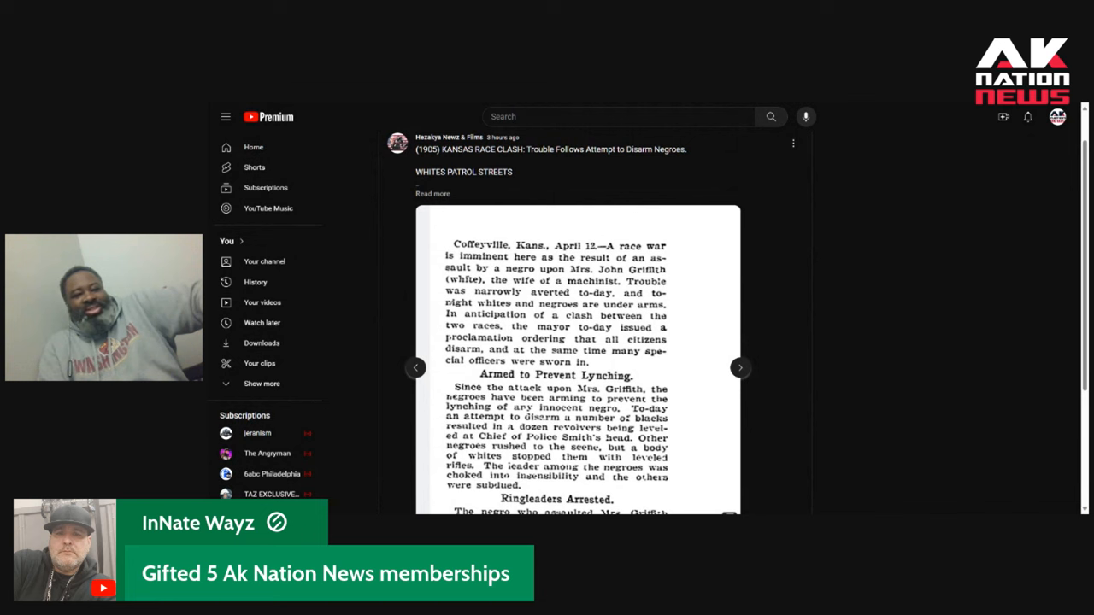
- Return the 1905 Kansas race clash post to its headline clipping and bring the full headline into view
click(415, 368)
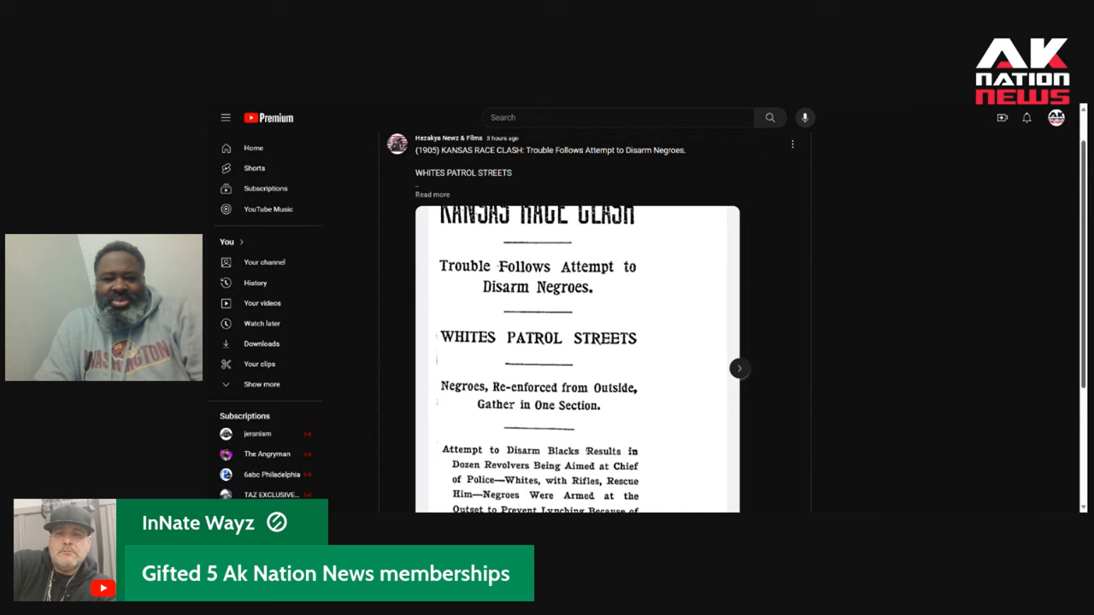
scroll(down, 3)
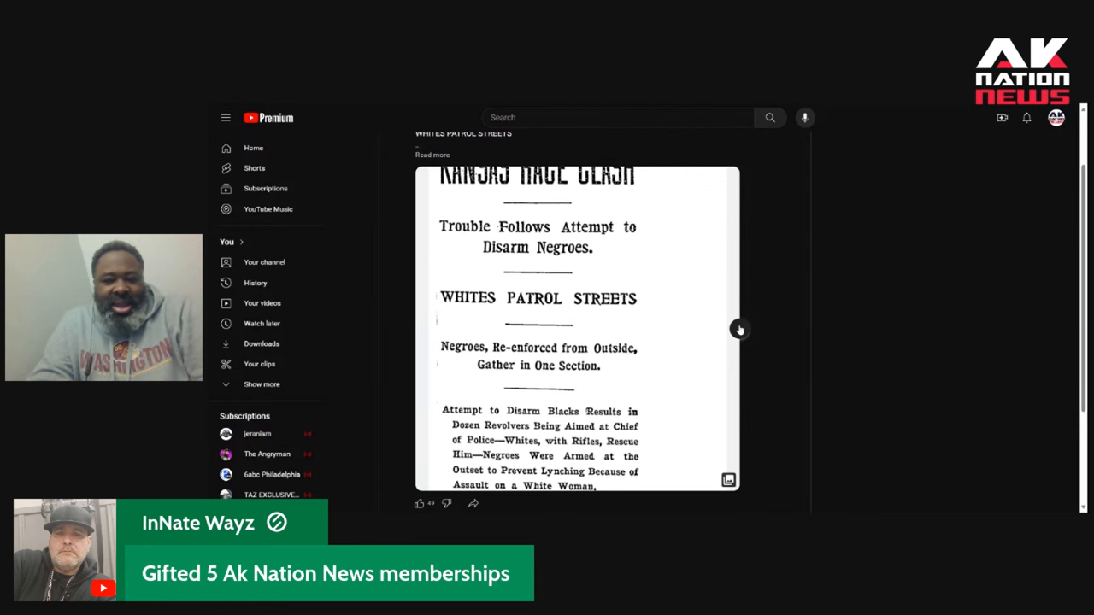
- Advance the carousel to the Coffeyville, Kans., April 12 article clipping
click(739, 329)
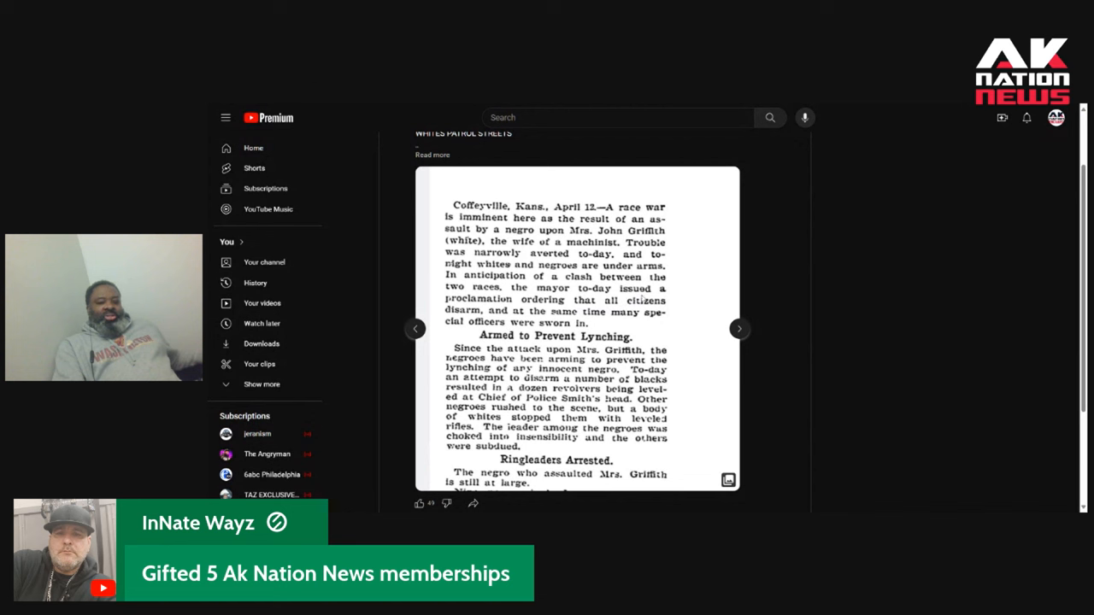
mouse_move(316, 106)
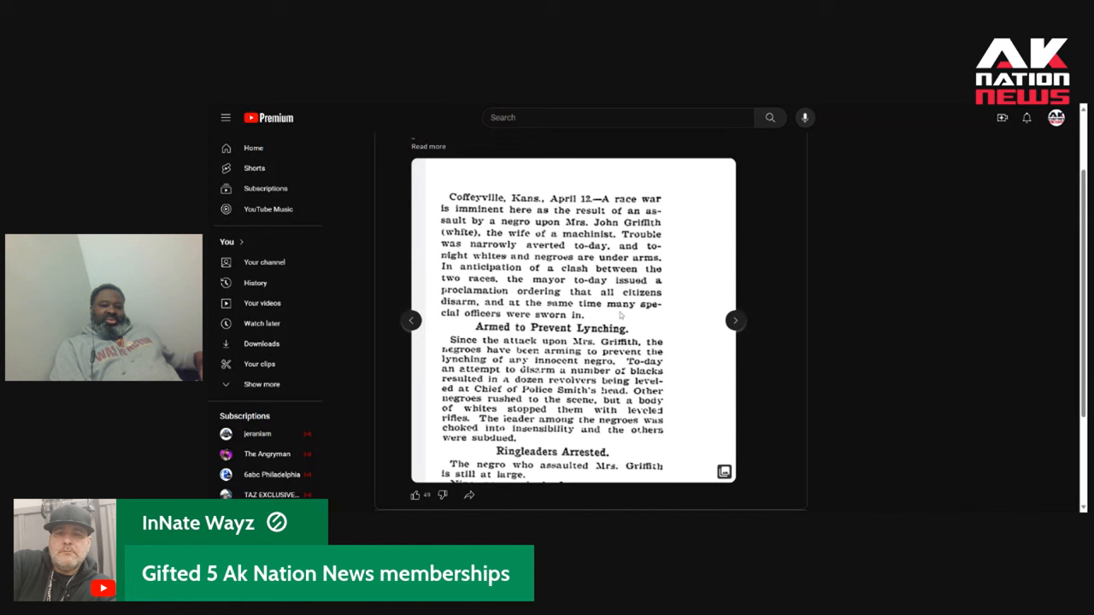
mouse_move(709, 294)
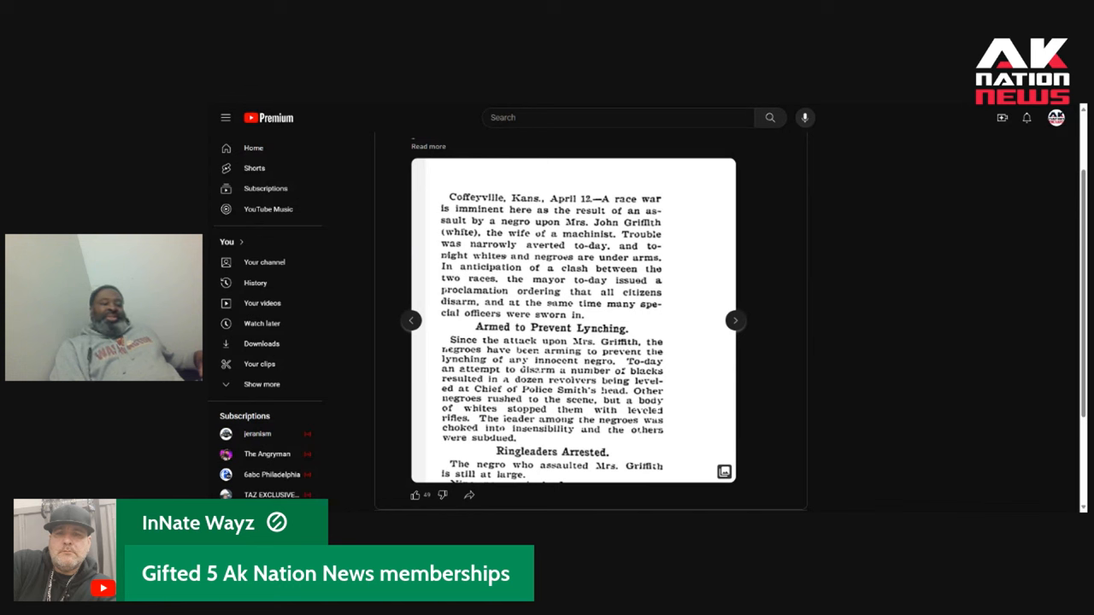
mouse_move(1025, 209)
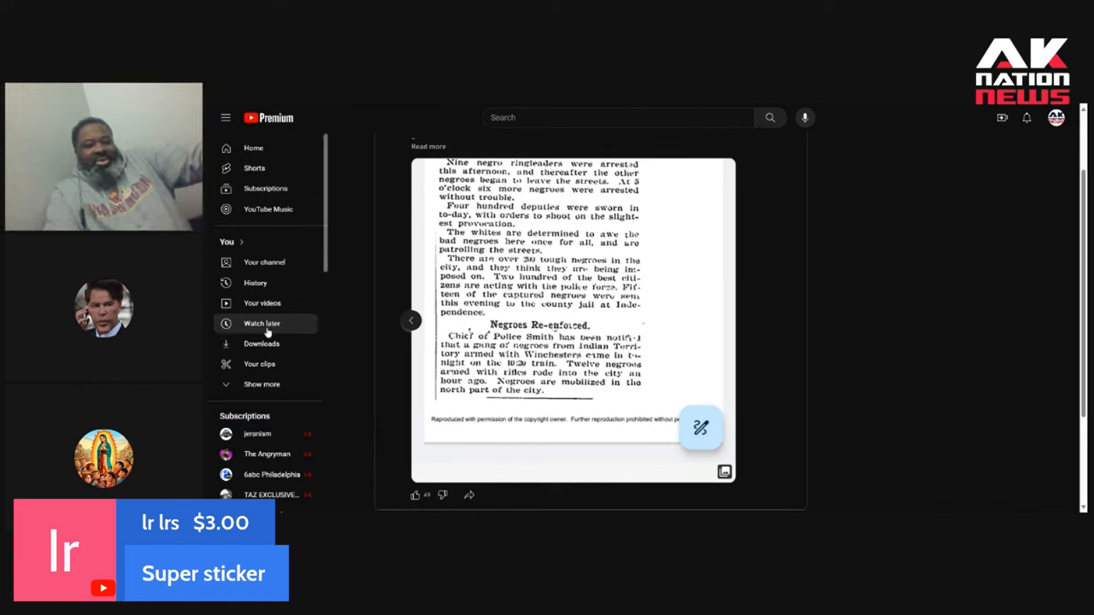
mouse_move(384, 306)
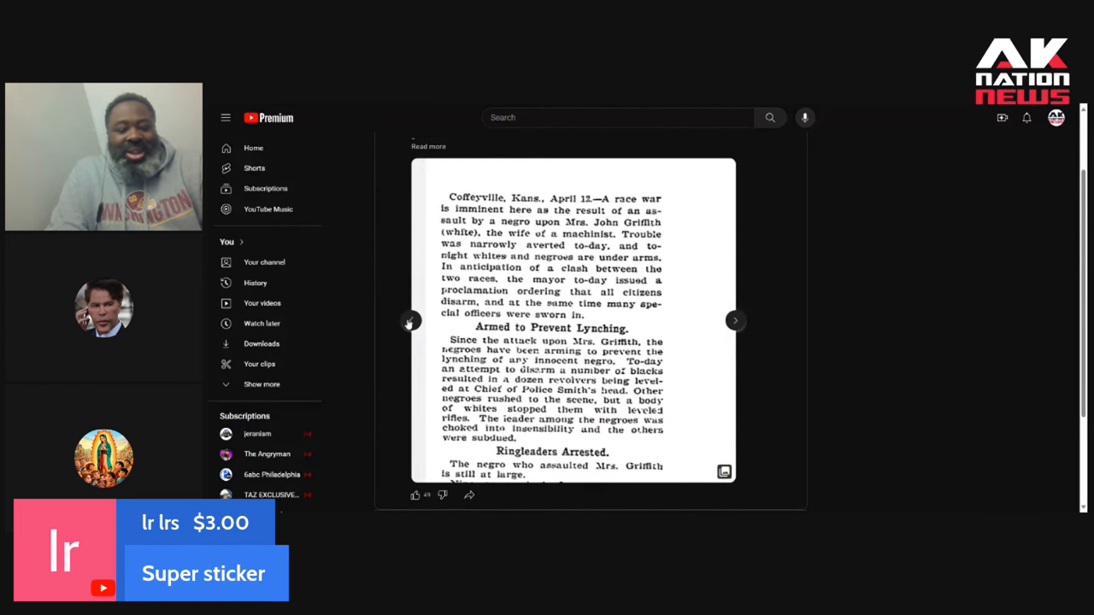
- Leave the Kansas clipping and scroll down to the 1898 MINERS' FIERCE FIGHT post
click(411, 320)
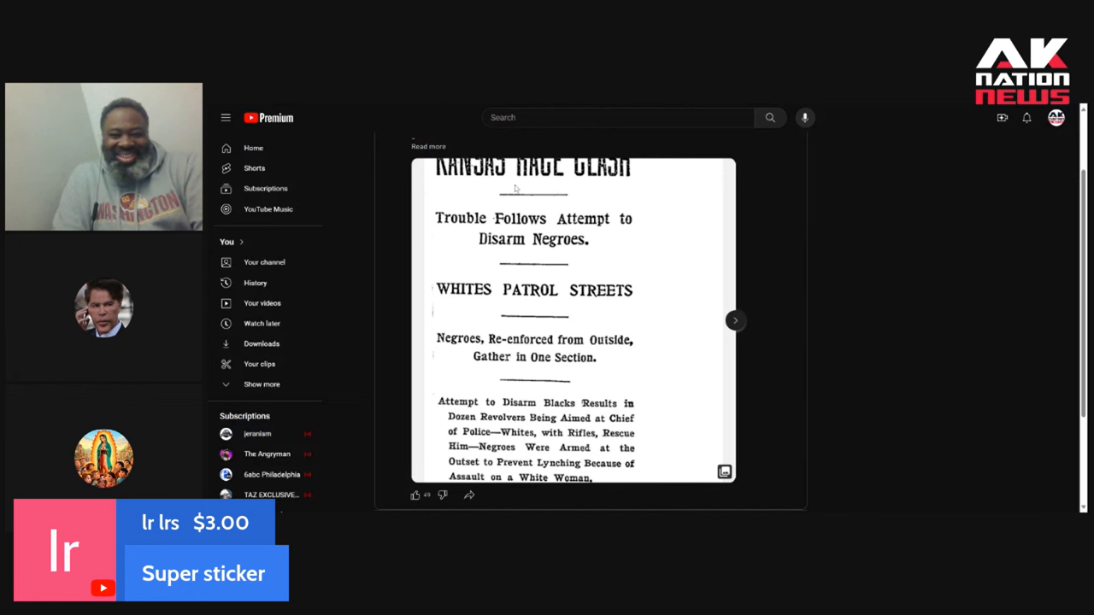
scroll(down, 3)
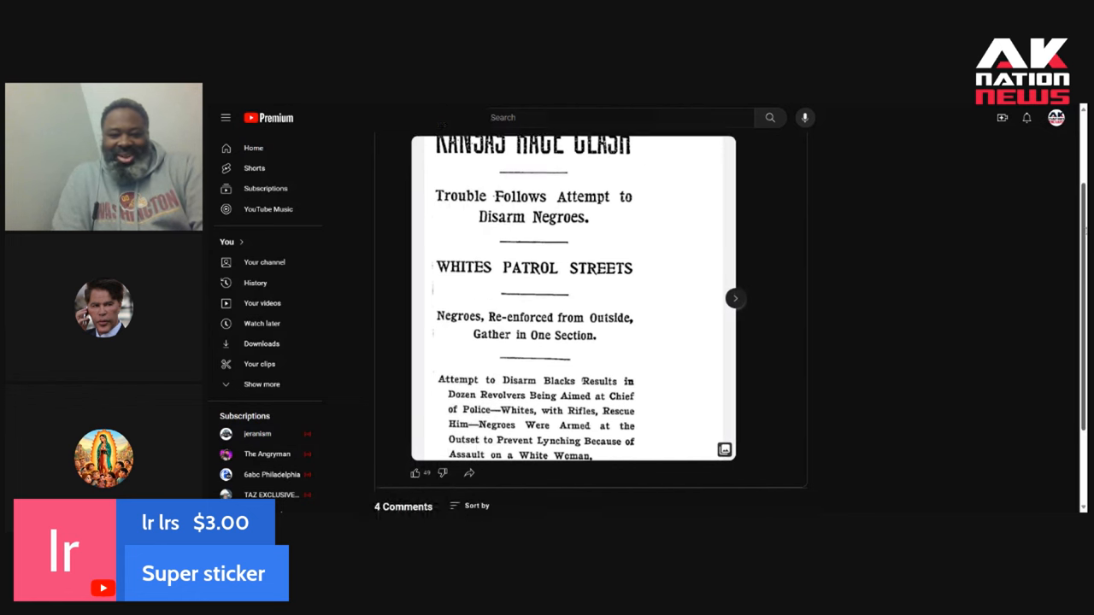
scroll(down, 3)
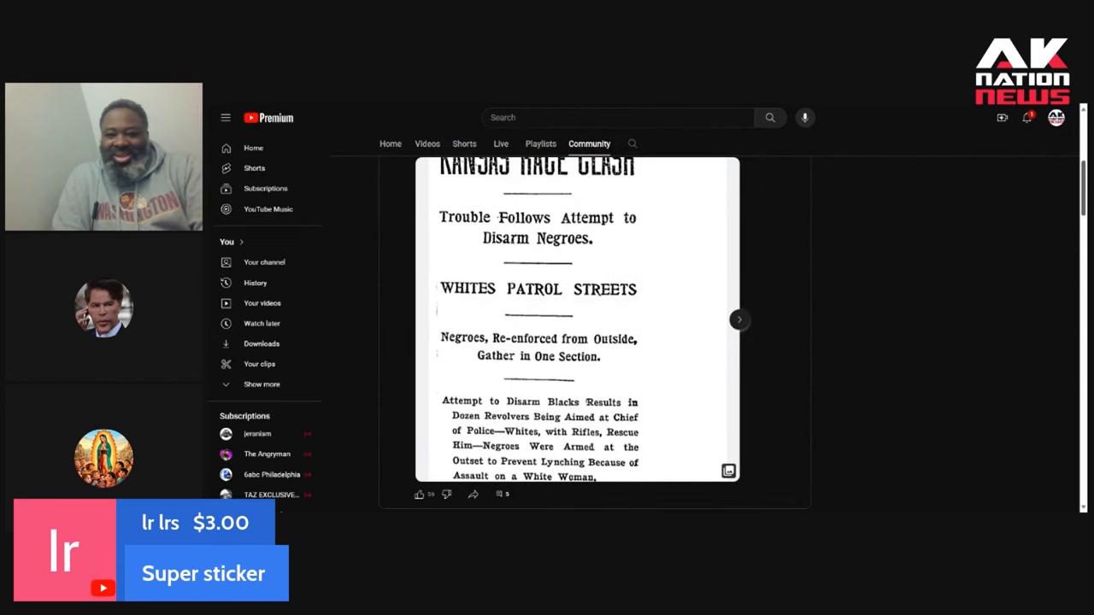
click(739, 319)
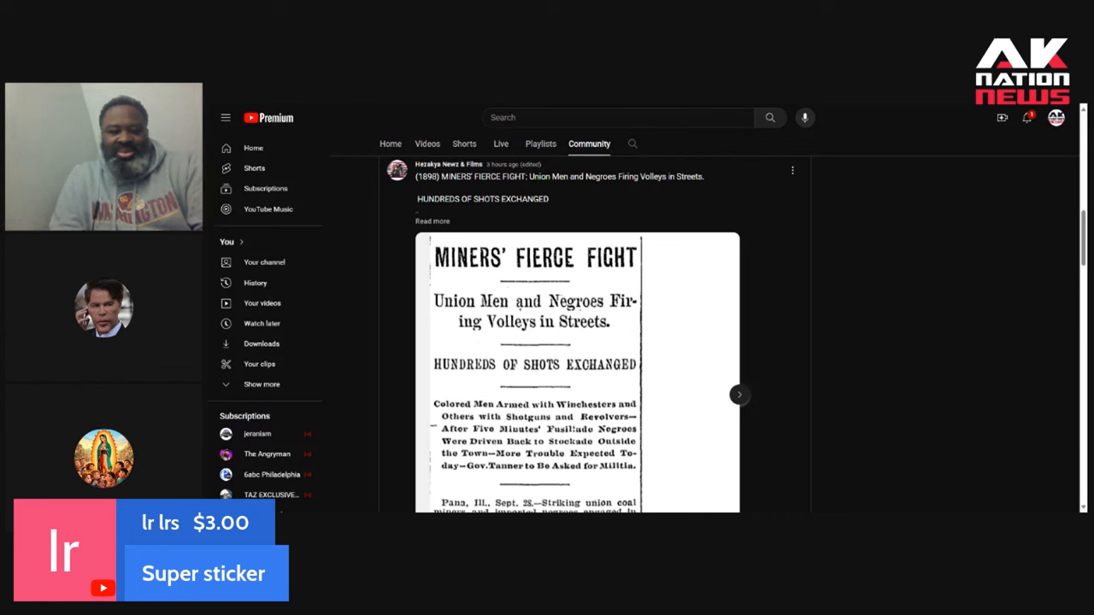
- Expand the MINERS' FIERCE FIGHT caption through The Washington Post, 29 Sep 1898
click(433, 221)
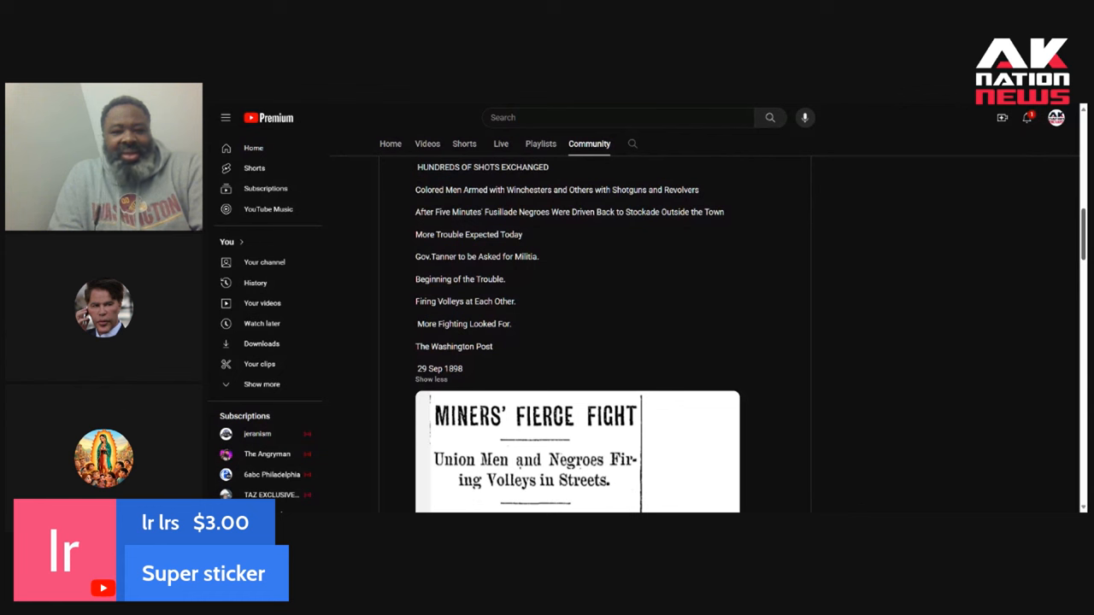
scroll(down, 3)
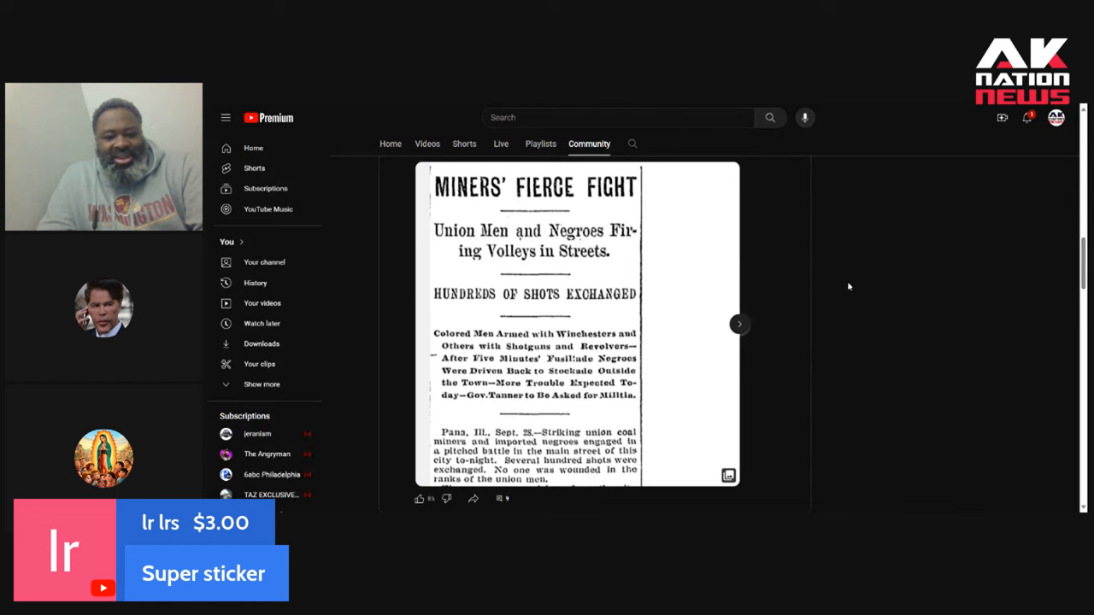
mouse_move(815, 300)
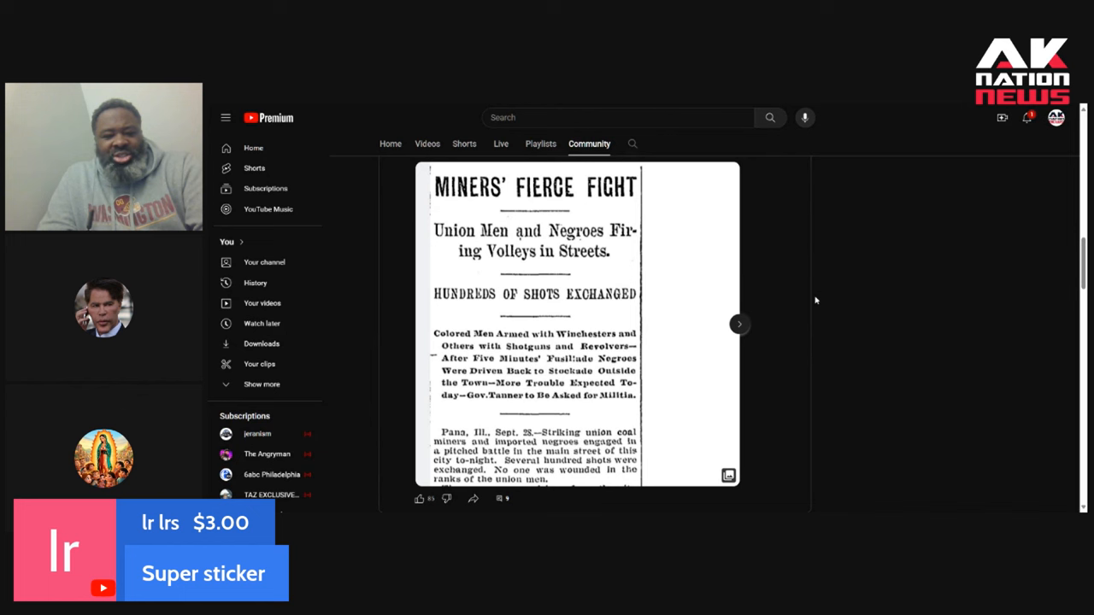
mouse_move(776, 324)
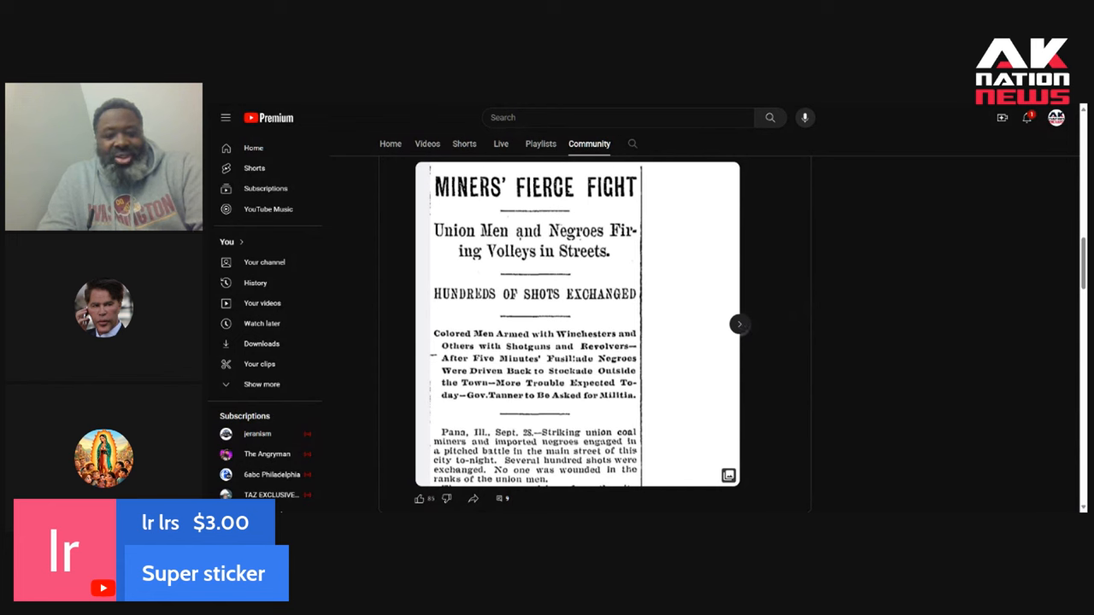
- Page back and forth through the Miners' clipping, landing on the Firing Volleys at Each Other page
click(738, 324)
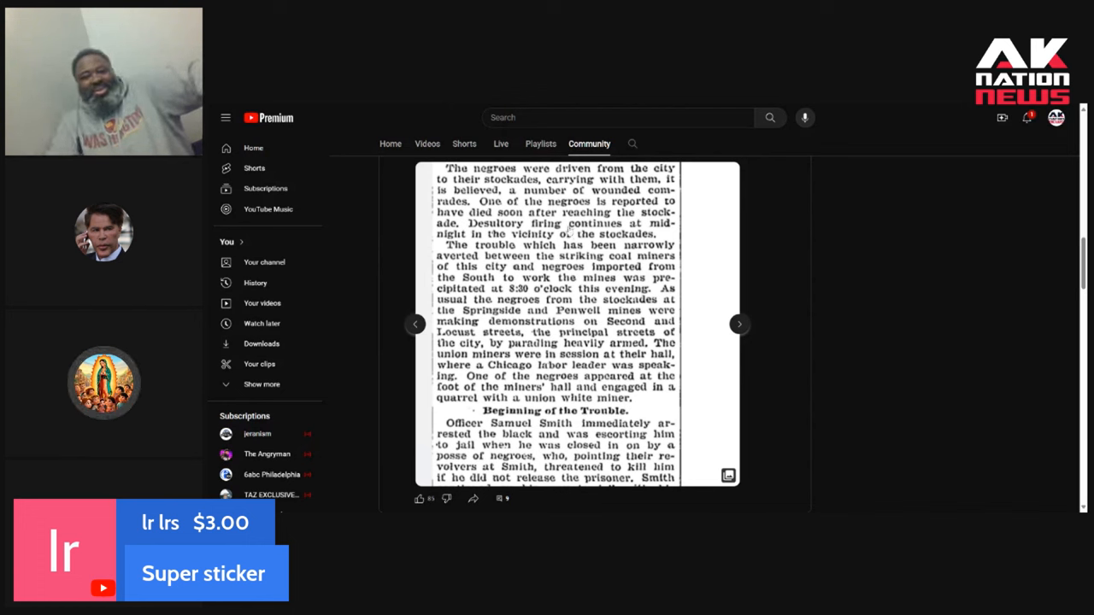
mouse_move(803, 323)
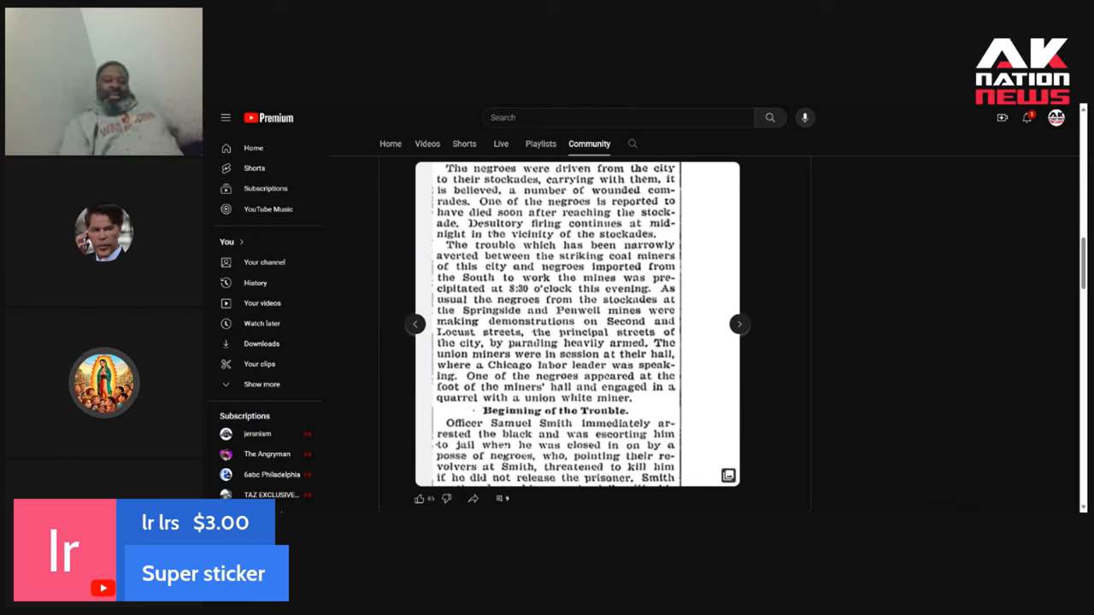
mouse_move(763, 321)
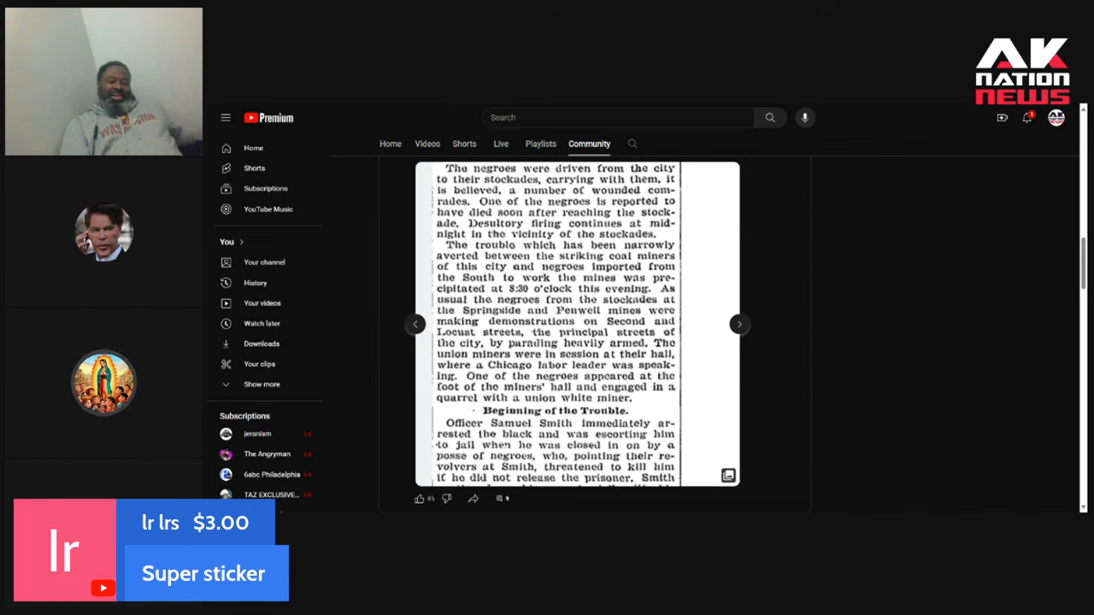
mouse_move(745, 329)
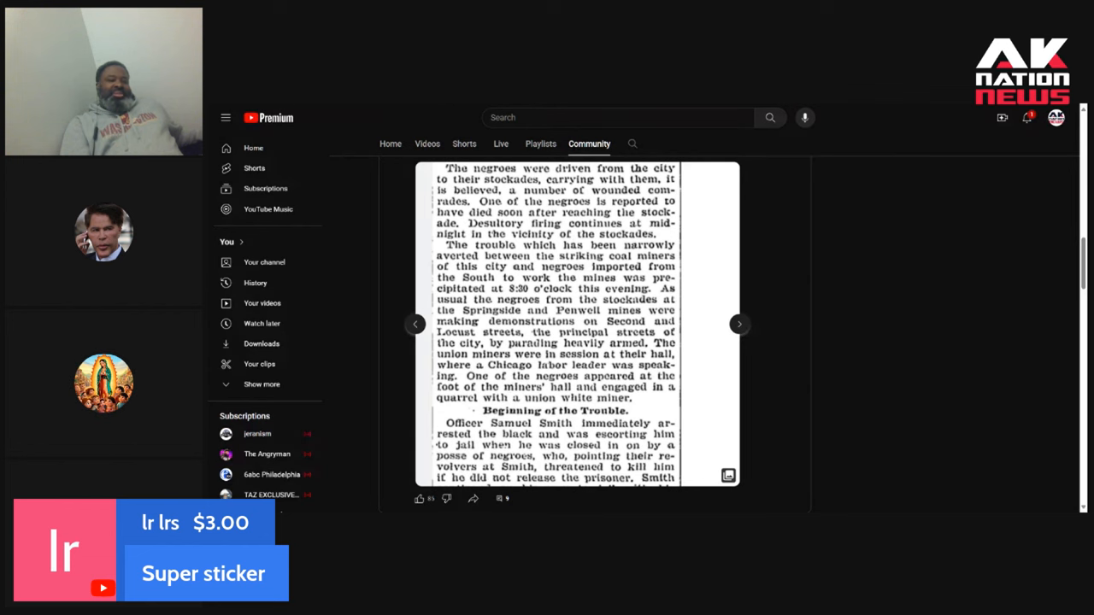
click(739, 331)
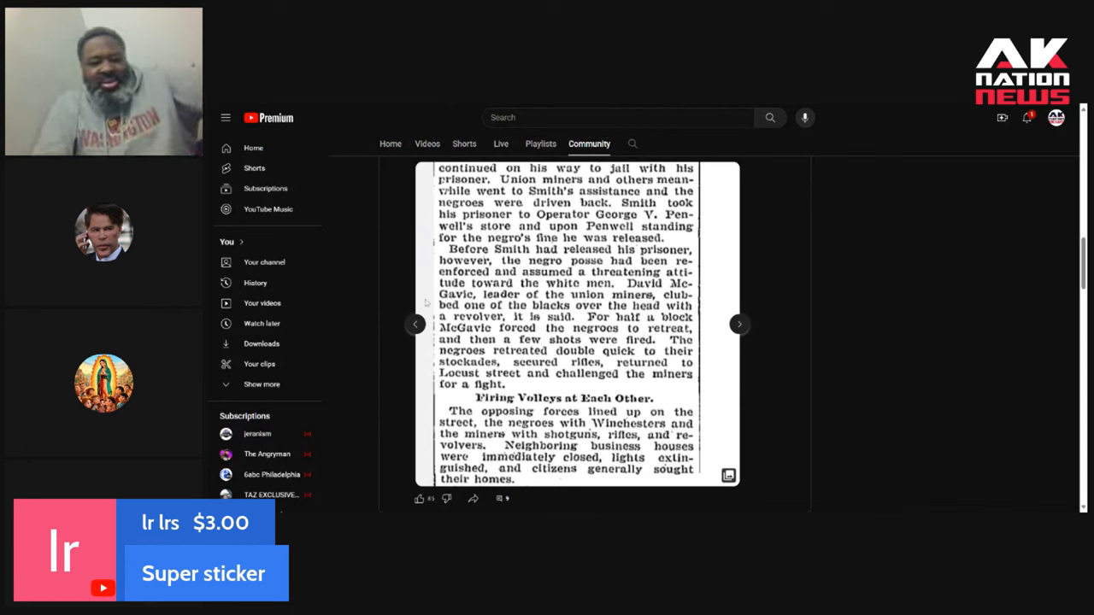
click(415, 324)
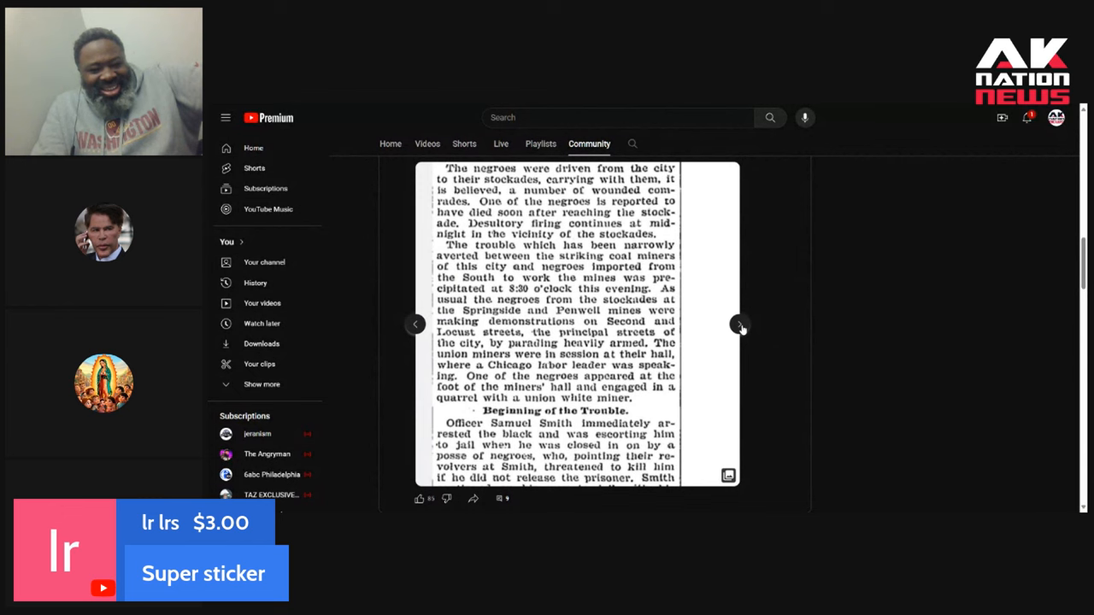
click(738, 324)
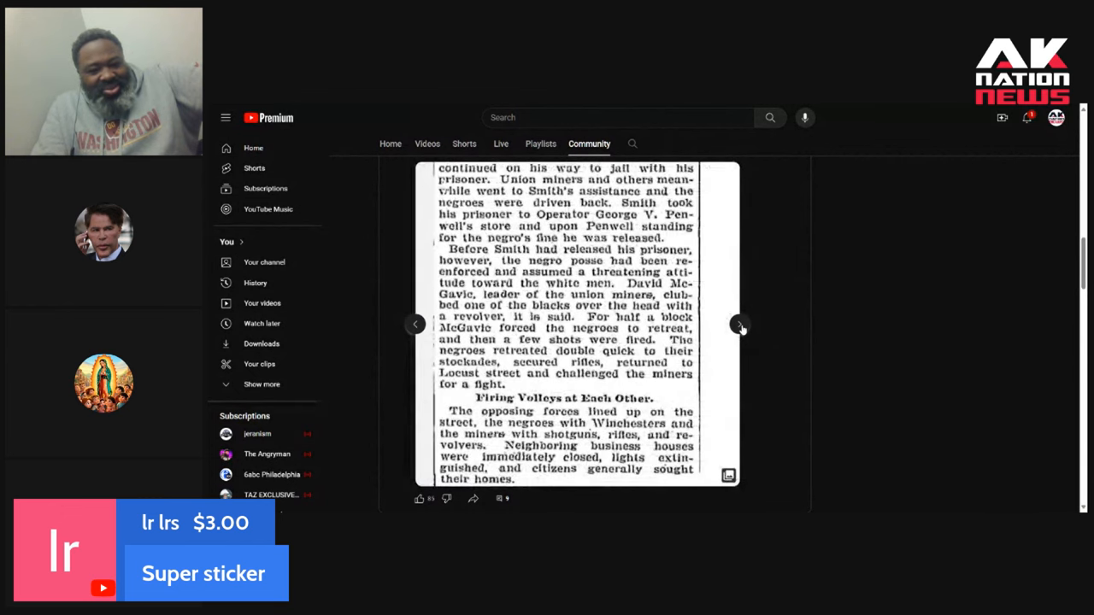
click(740, 324)
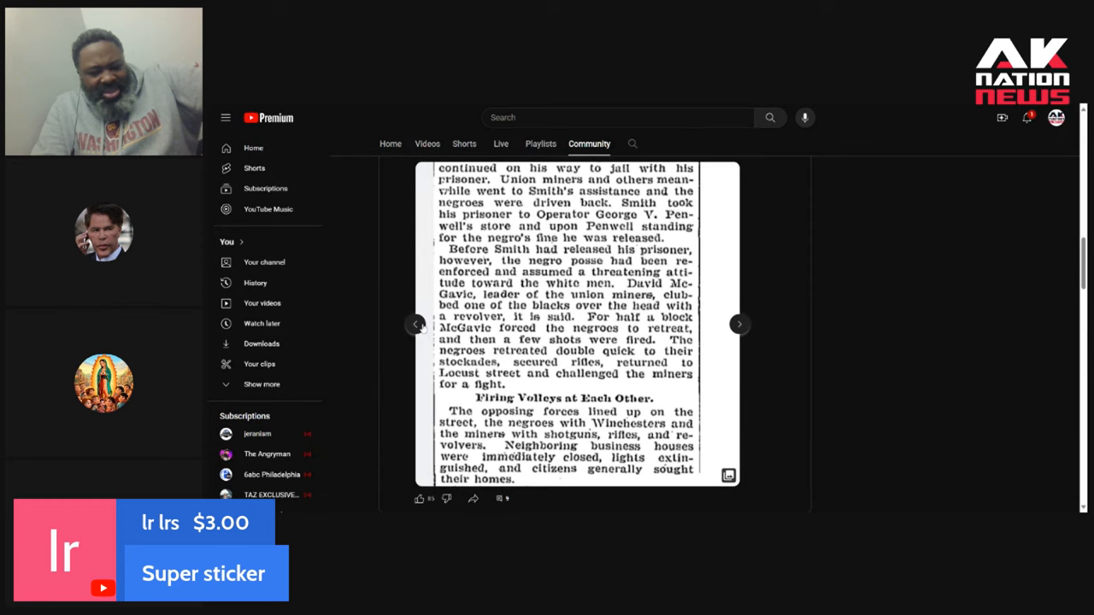
click(415, 324)
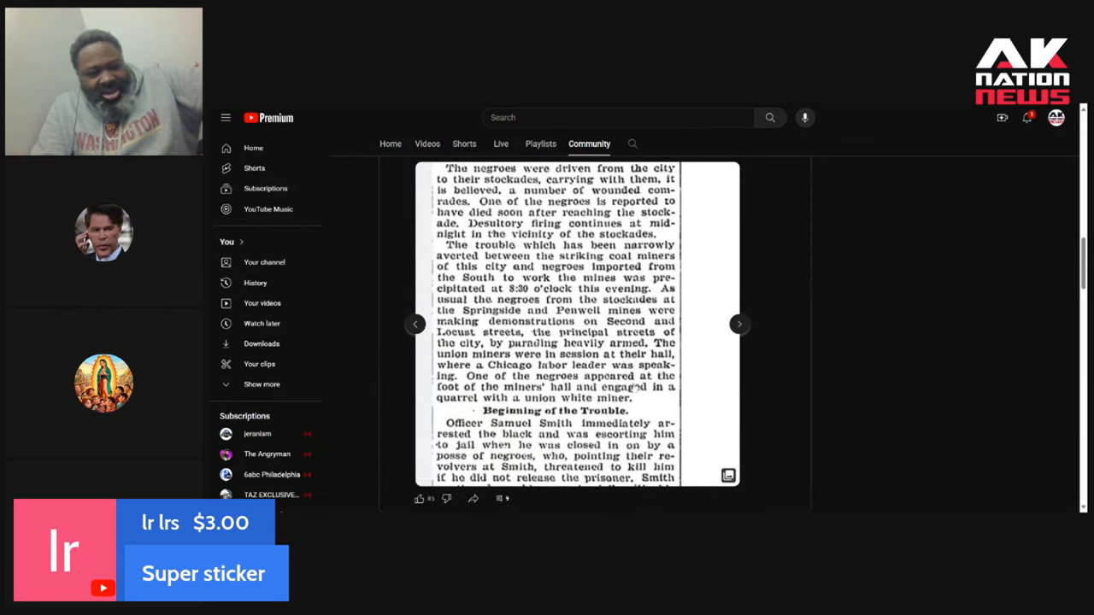
click(739, 325)
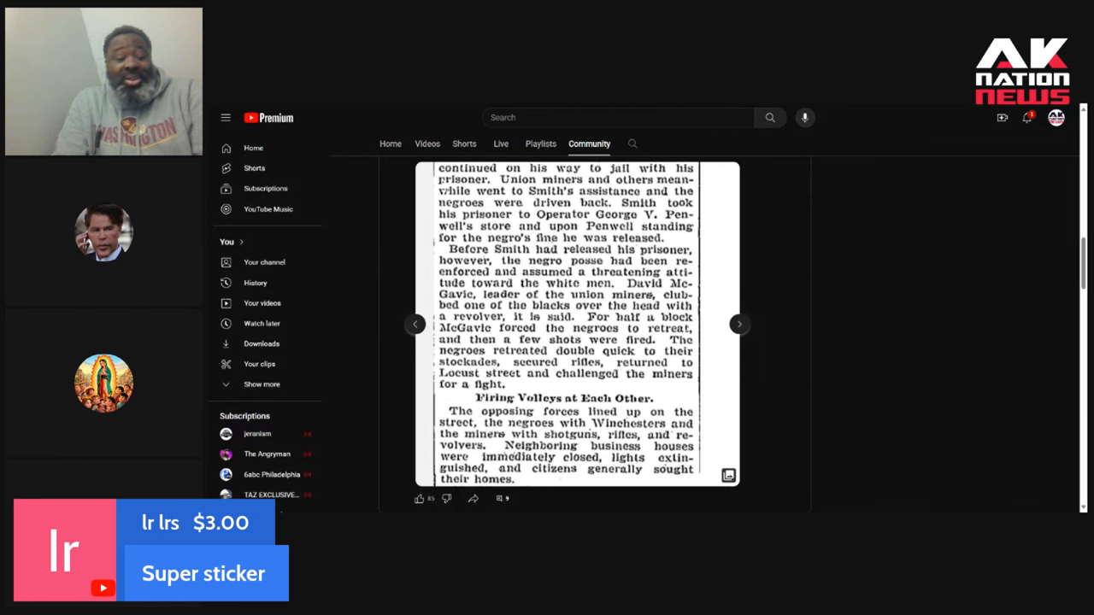
mouse_move(541, 106)
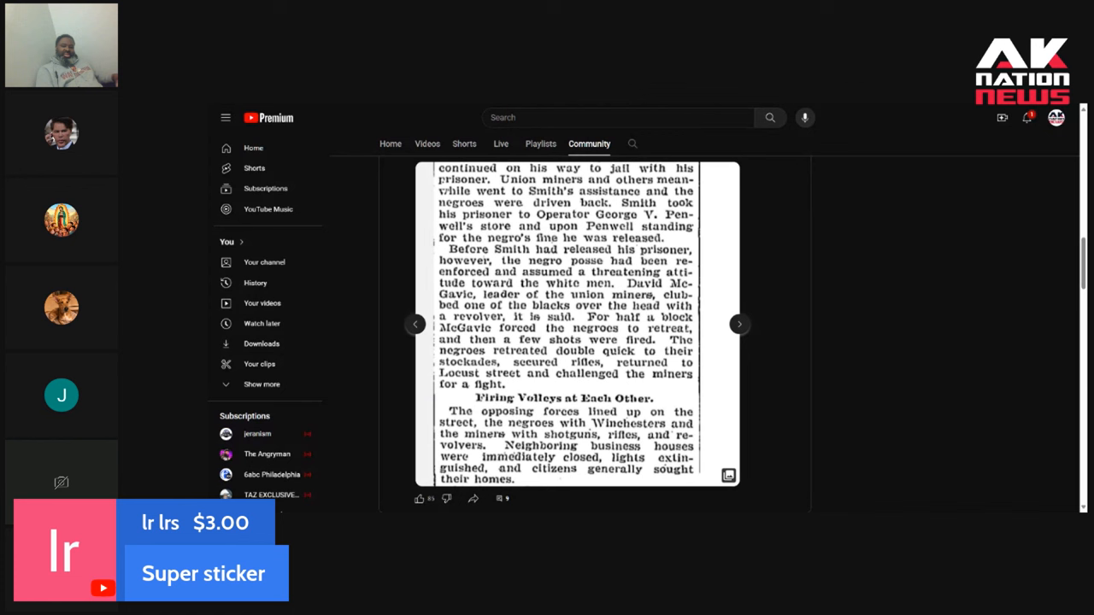
mouse_move(341, 387)
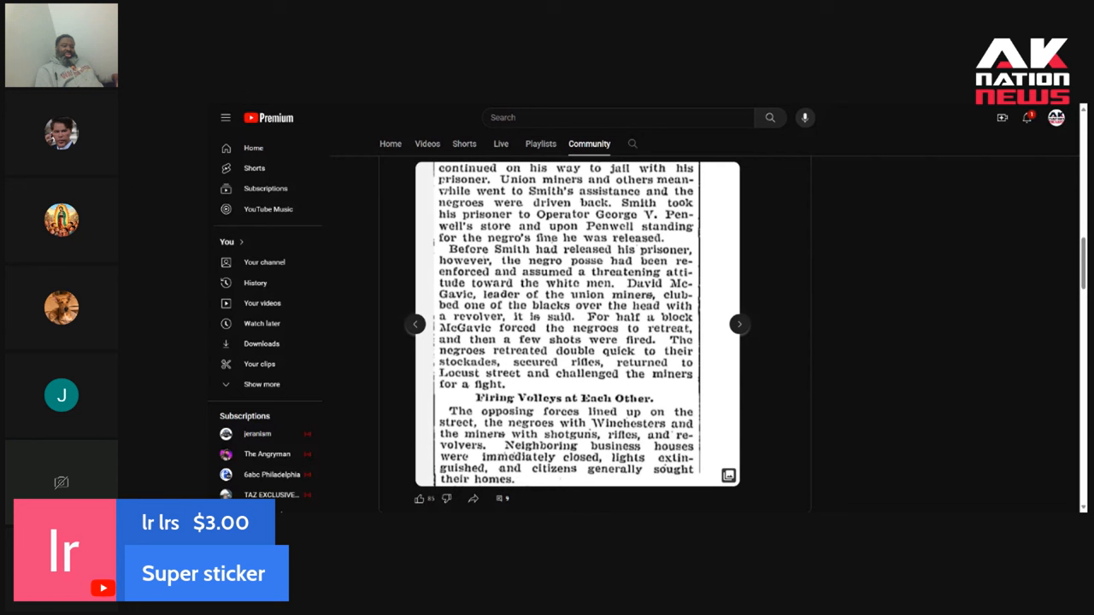
mouse_move(304, 106)
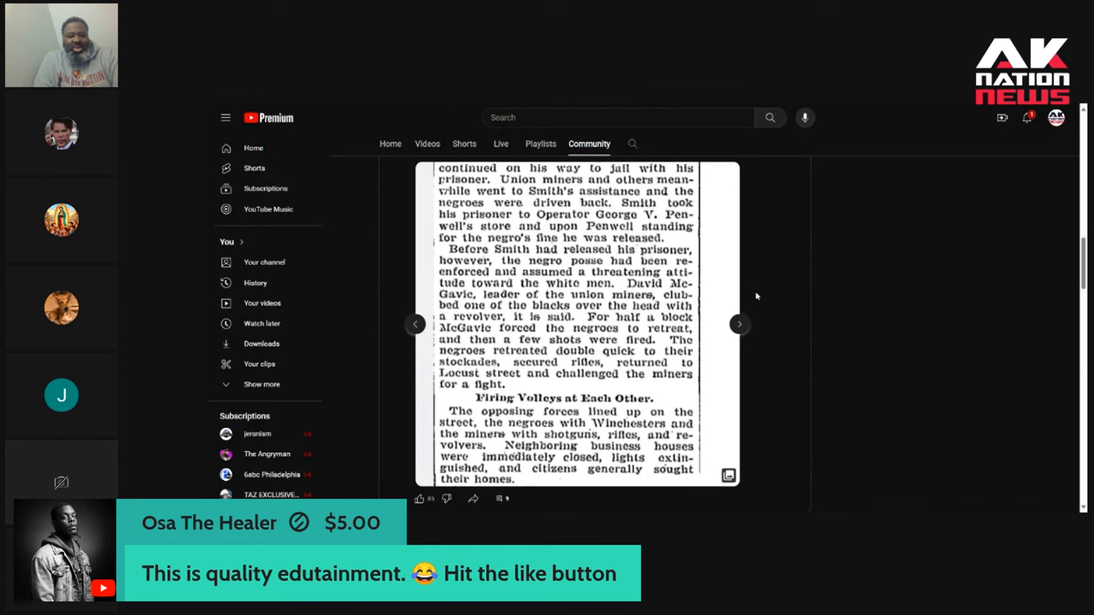
- Advance the Miners' clipping to its final page, ending with More Fighting Looked For
click(738, 324)
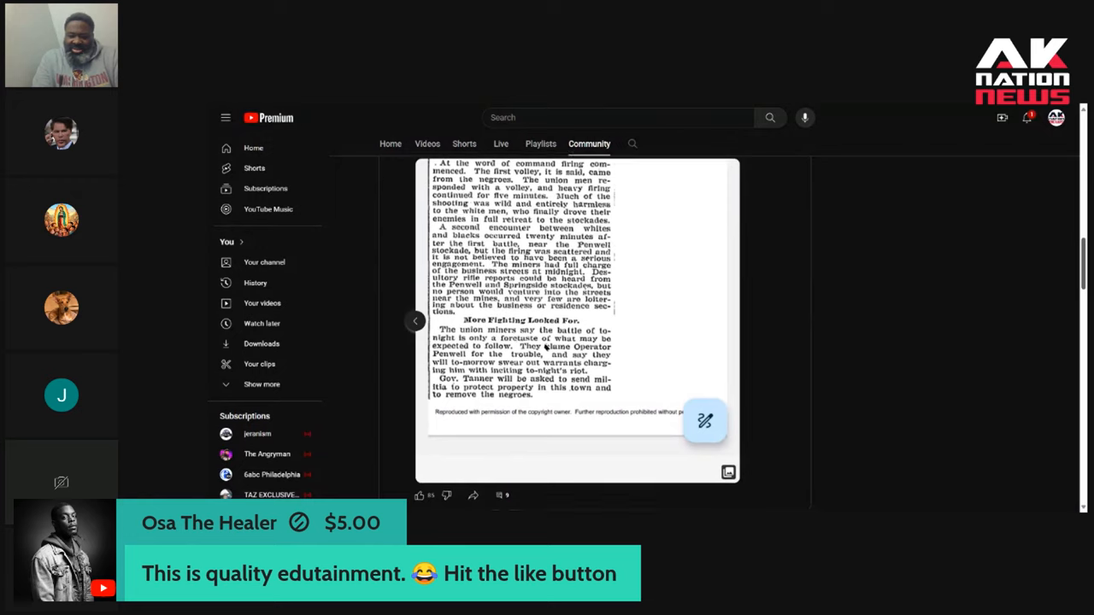
- Move on to the 1895 New York Times post, Militia Called Out to Protect a Town
click(416, 321)
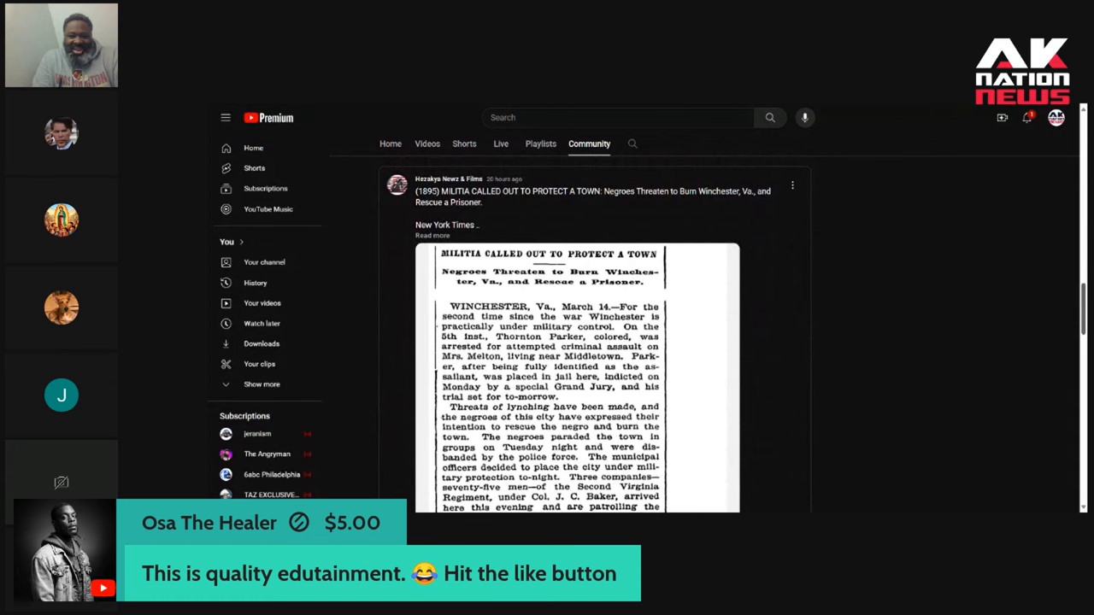
scroll(down, 3)
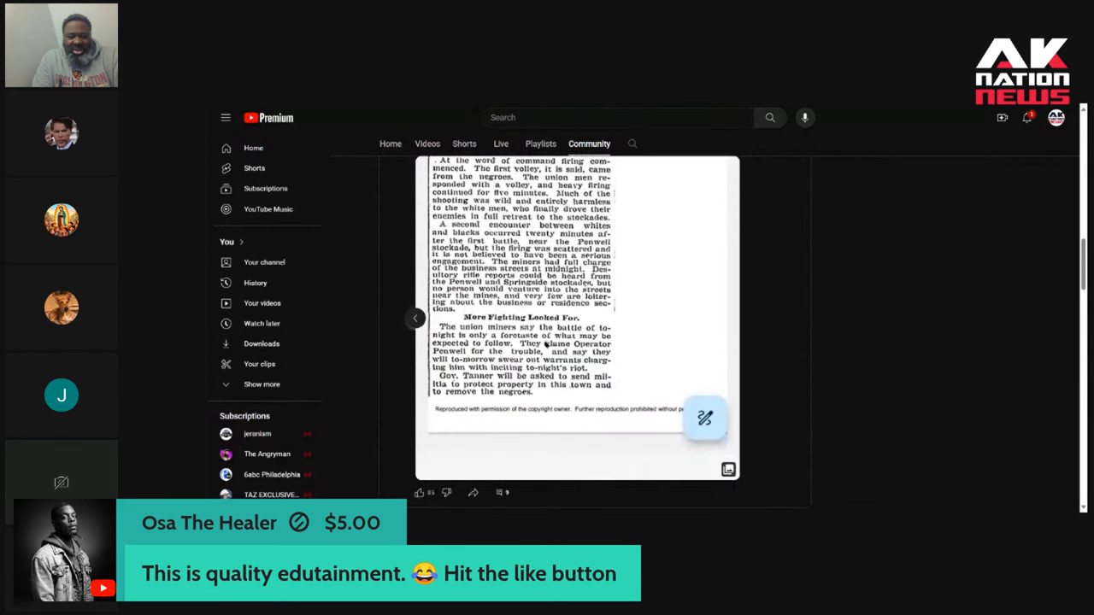
scroll(down, 3)
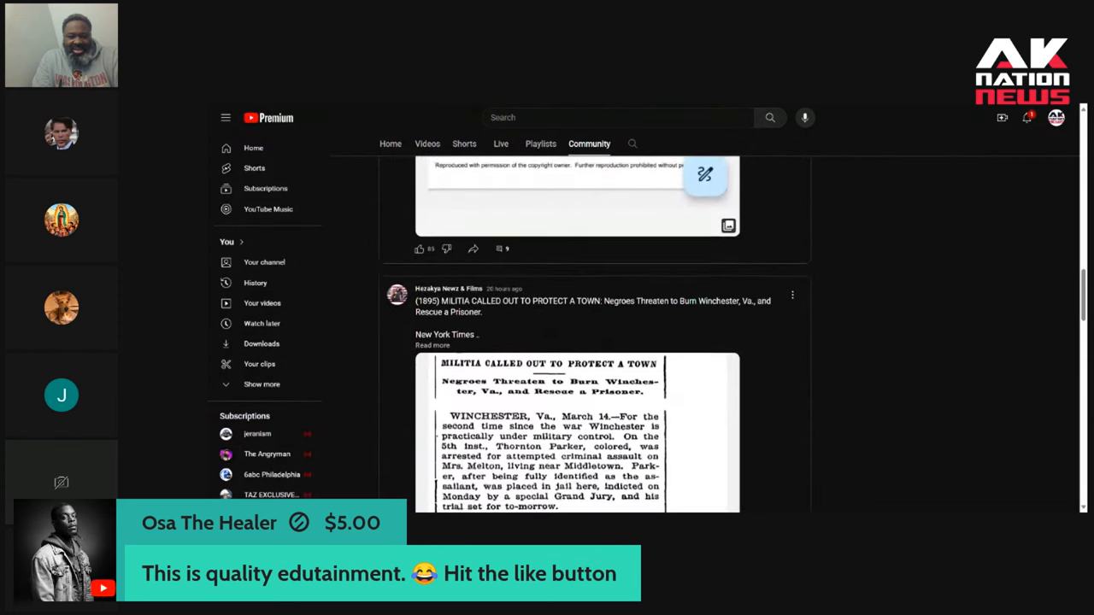
- Scroll the Winchester clipping down to show the report through the troops patrolling town
scroll(down, 3)
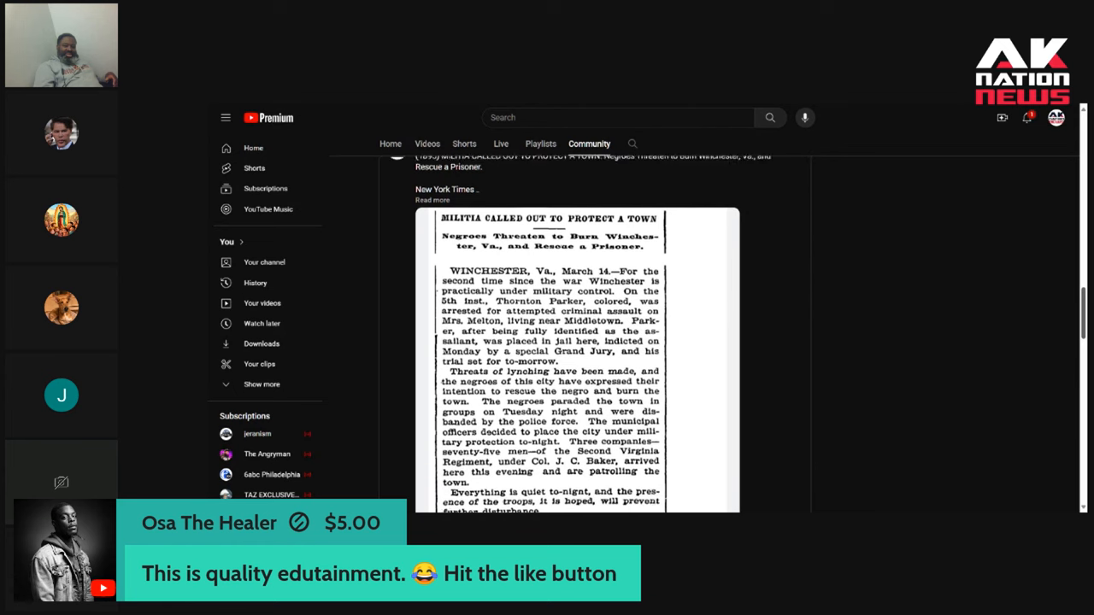
- Scroll to the clipping's final line and the post's like and comment bar
scroll(down, 3)
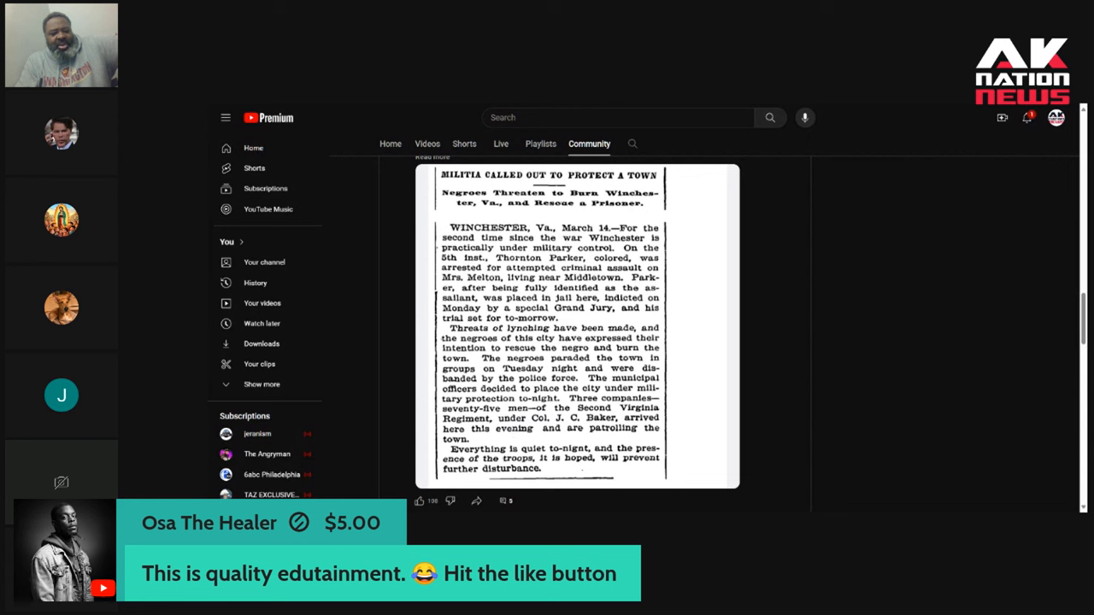
mouse_move(572, 436)
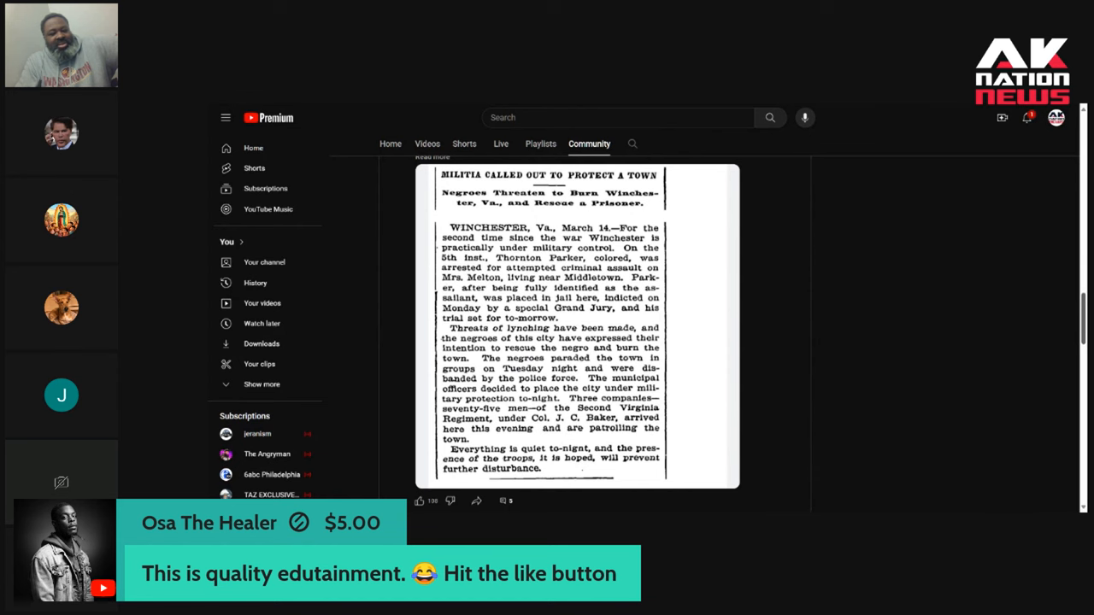
- Scroll past the 1958 picnic and Hereford posts to the 1900 Four Oaks village attack clipping
scroll(down, 3)
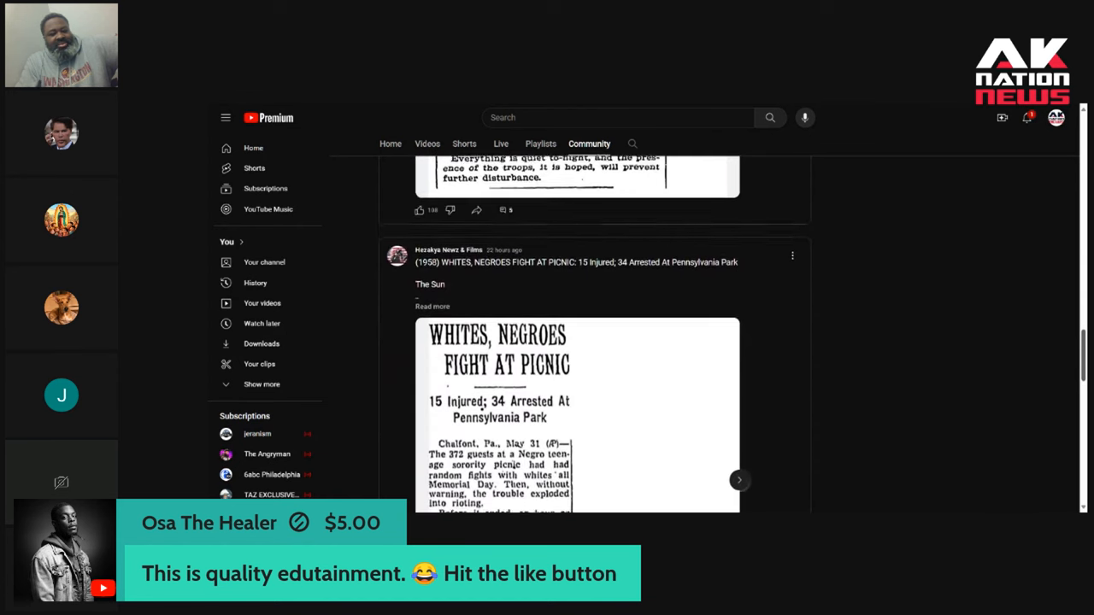
scroll(down, 3)
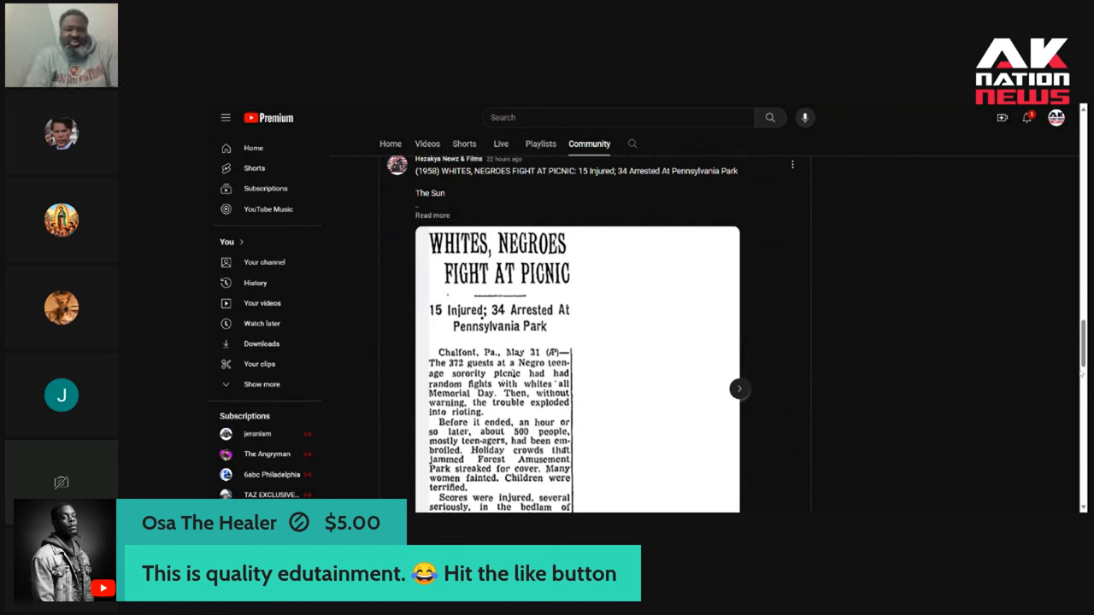
click(739, 389)
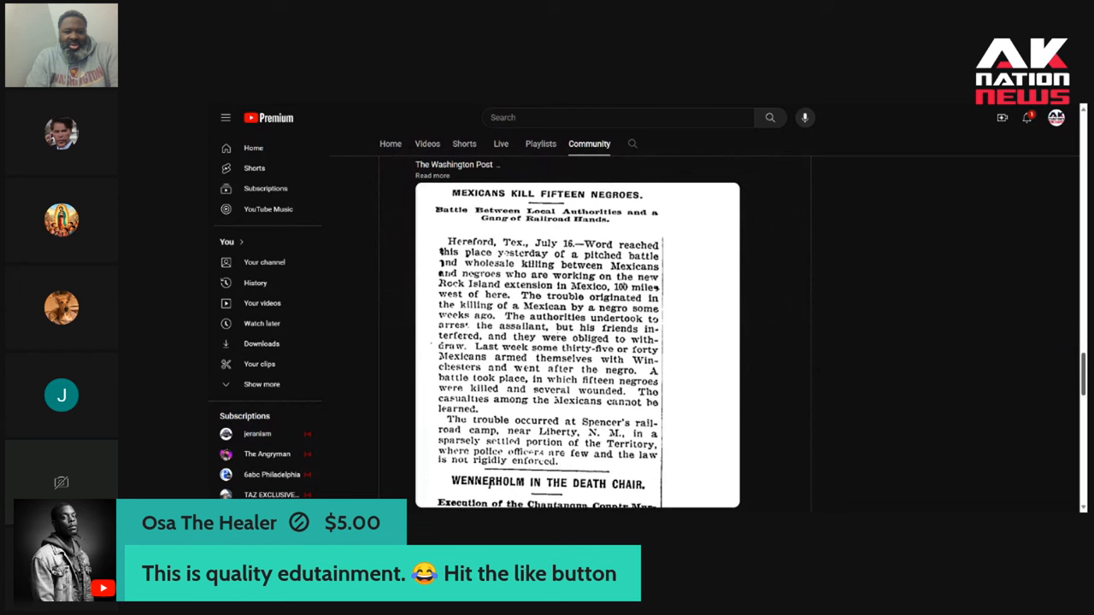
scroll(down, 3)
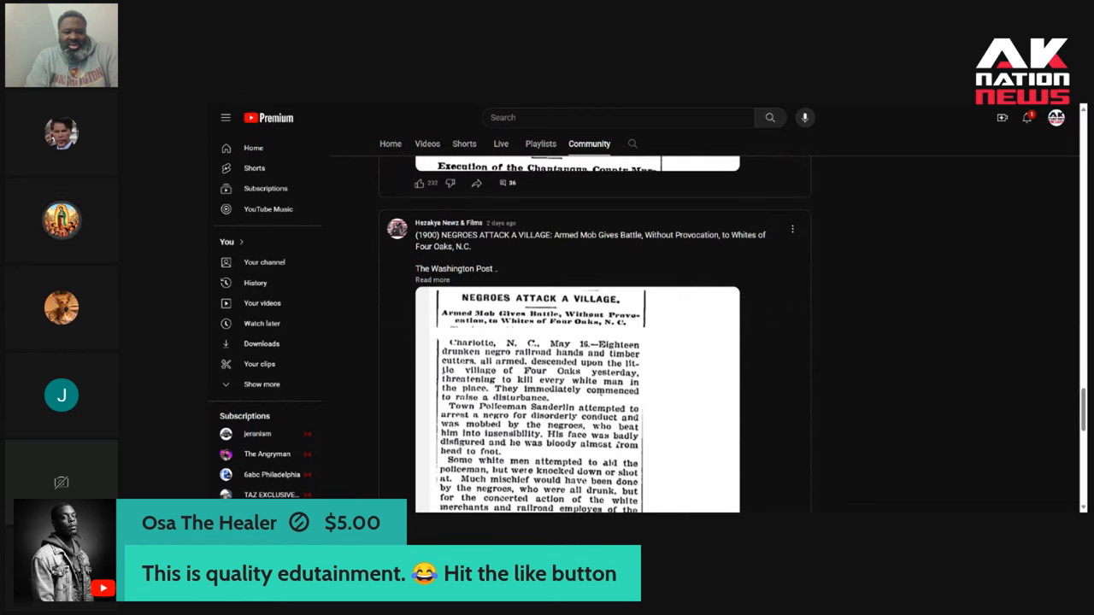
scroll(down, 3)
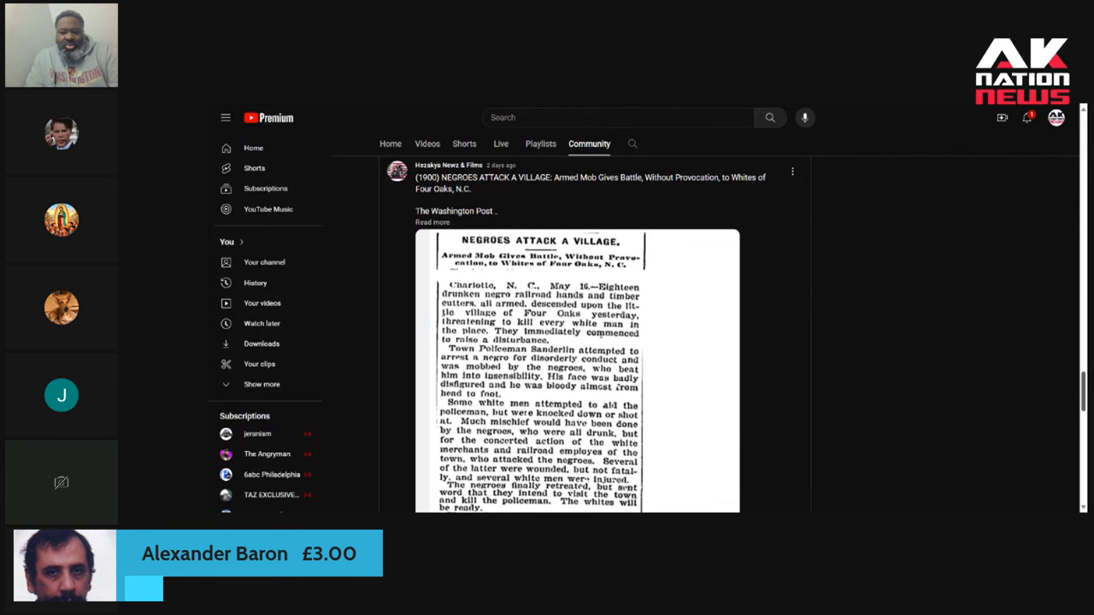
- Scroll the Four Oaks clipping down to 'fifteen or twenty injured' and its like and comment counts
scroll(down, 3)
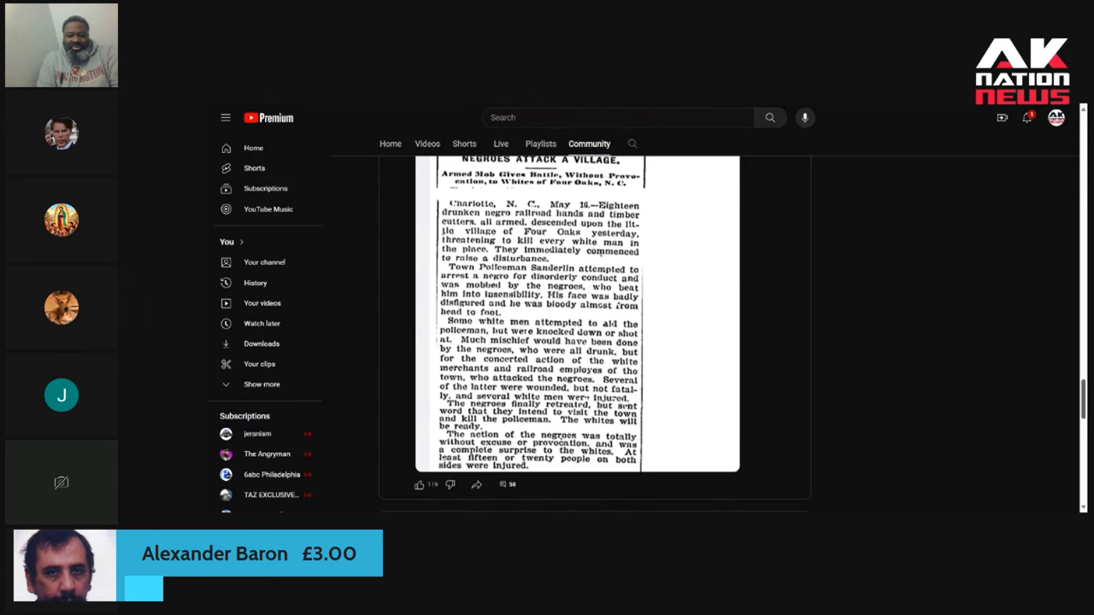
- Scroll the feed to the 1901 Hereford, Tex. 'Mexicans Kill Fifteen Negroes' post
scroll(down, 3)
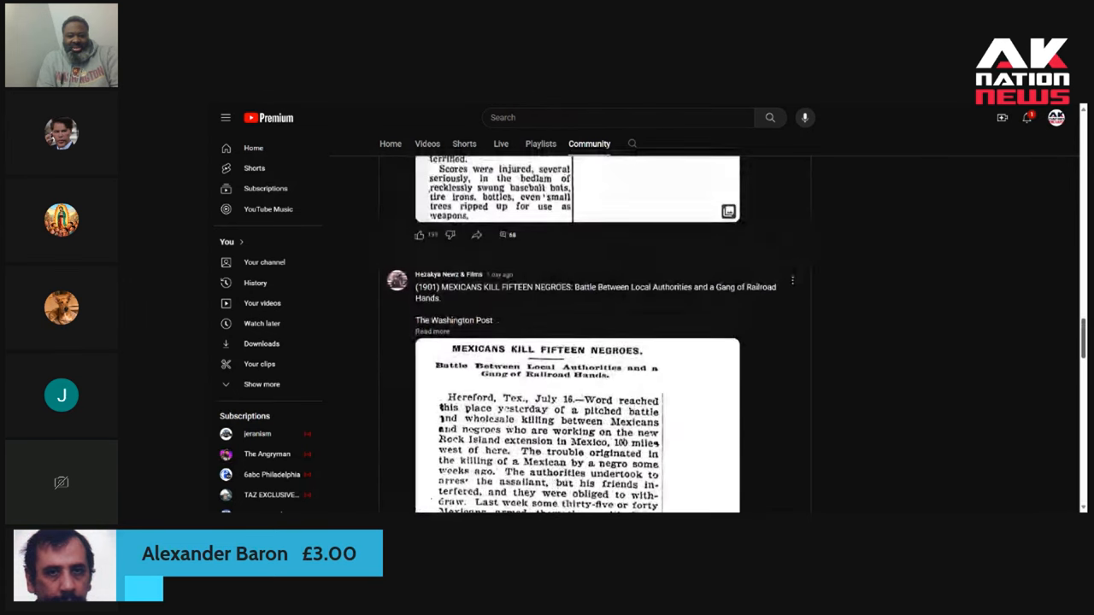
scroll(down, 3)
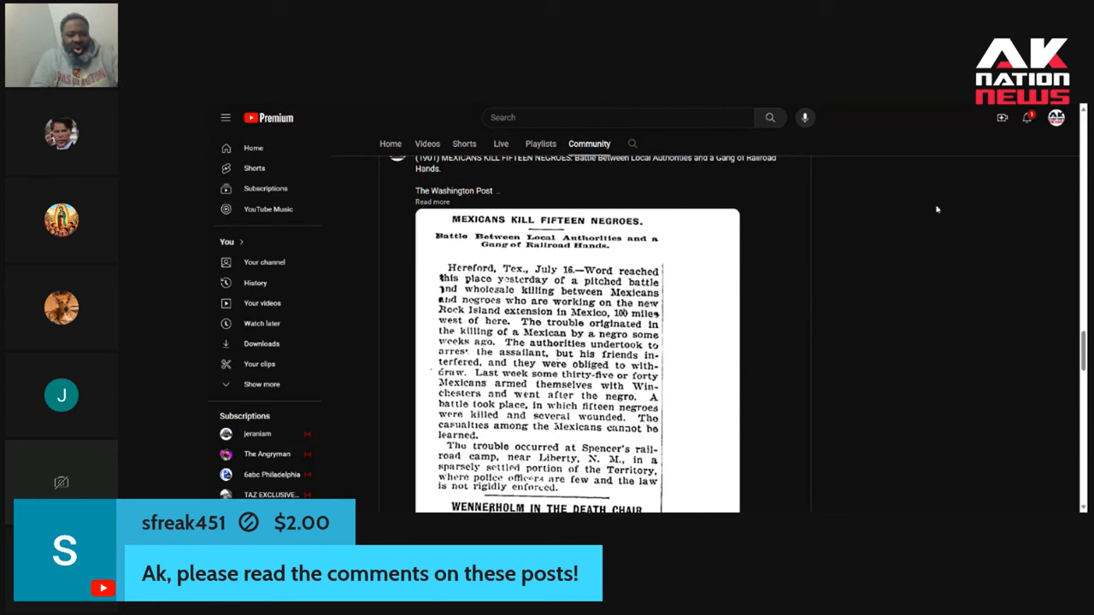
- Scroll the 1901 clipping down through the Liberty, N.M. camp report to its like count
scroll(down, 3)
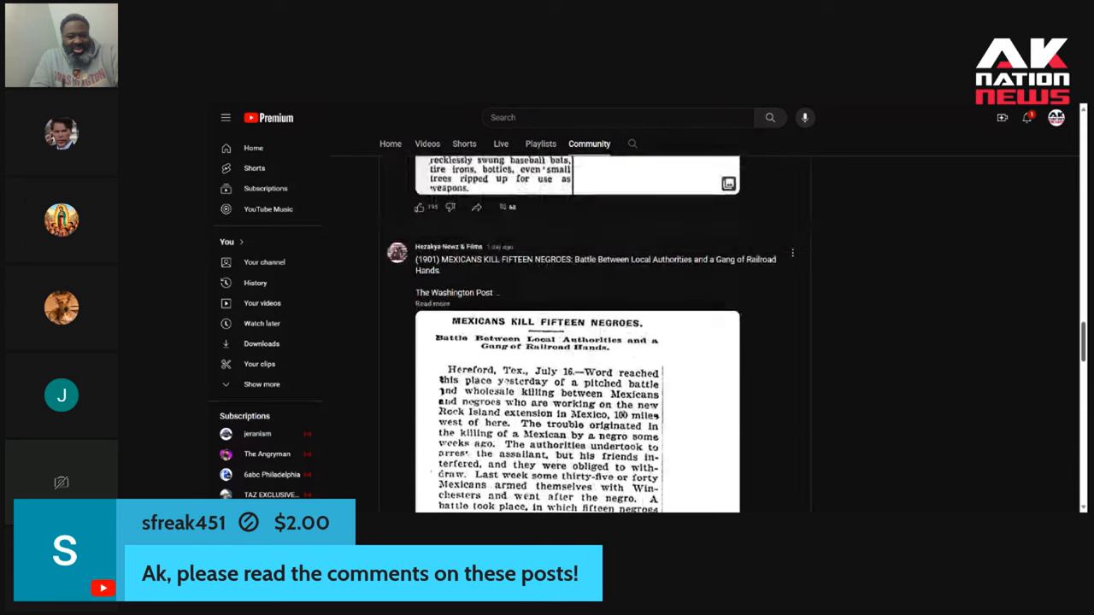
scroll(down, 3)
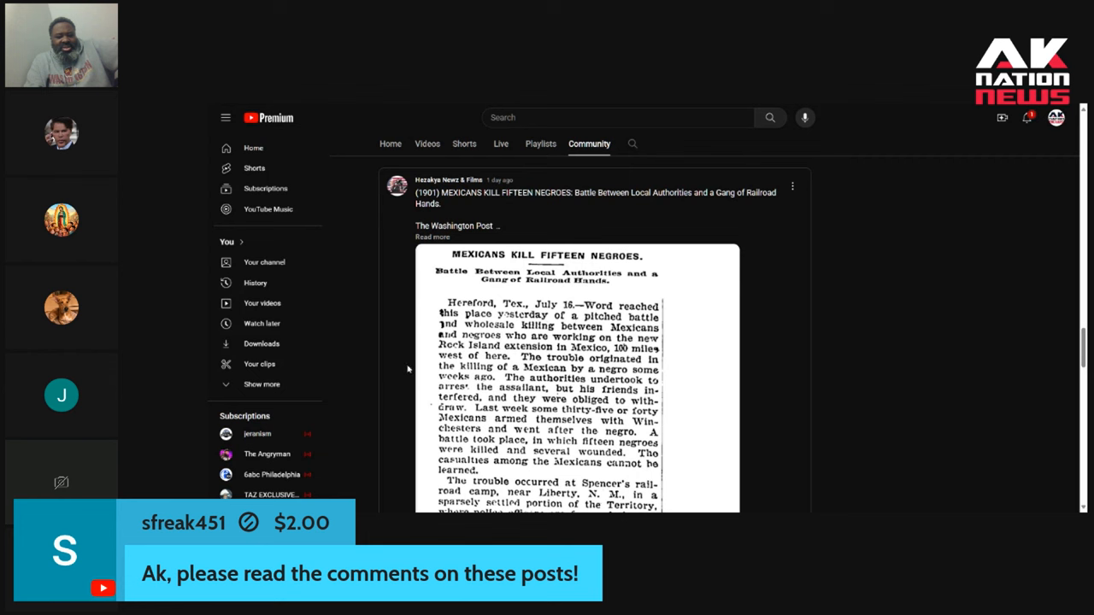
mouse_move(397, 351)
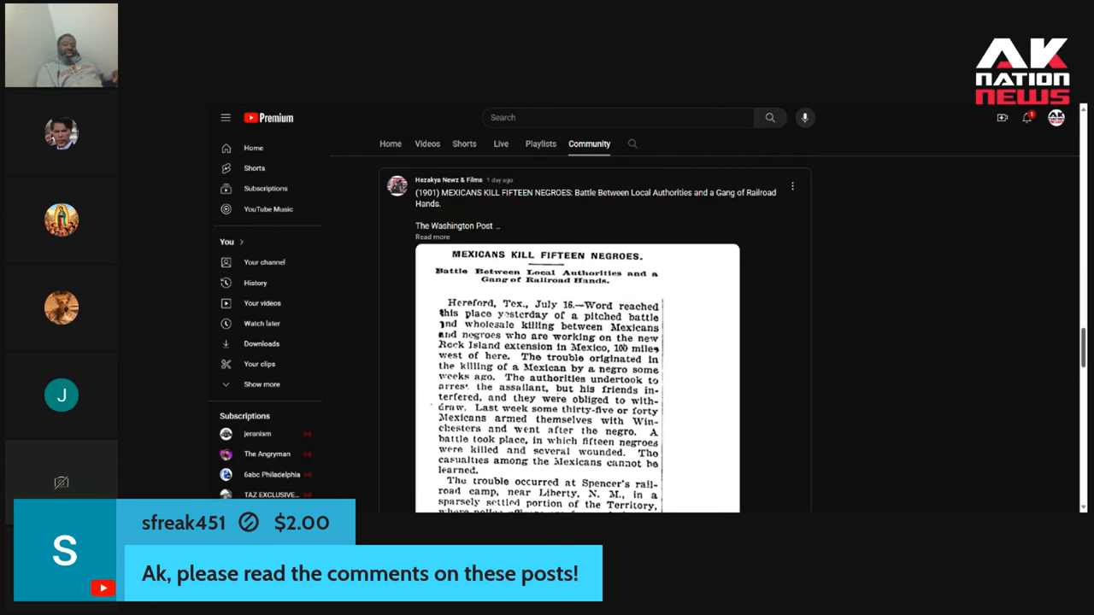
scroll(down, 3)
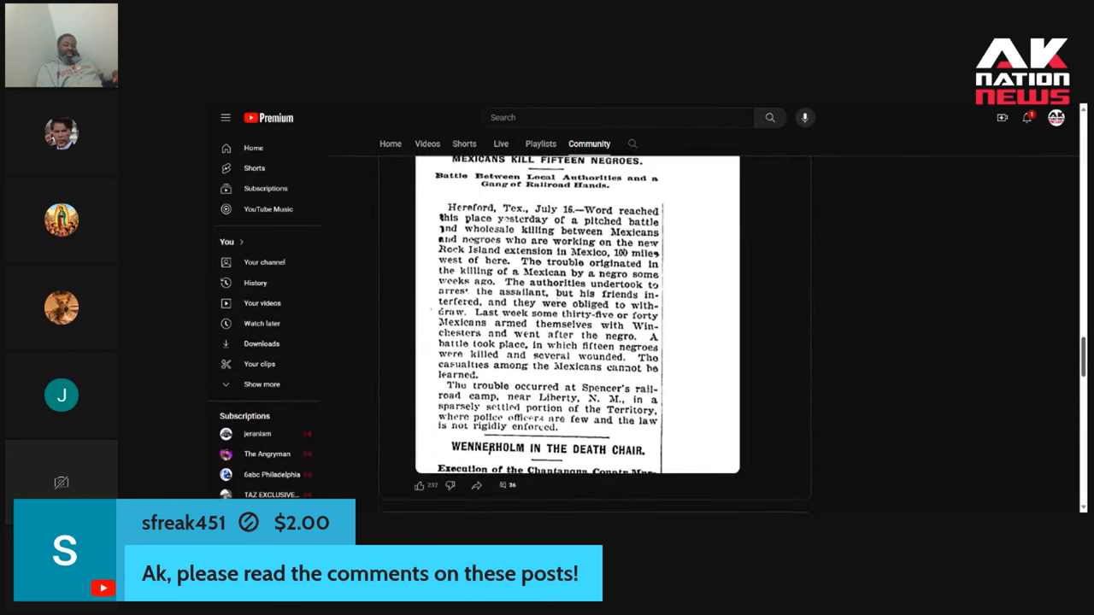
scroll(down, 3)
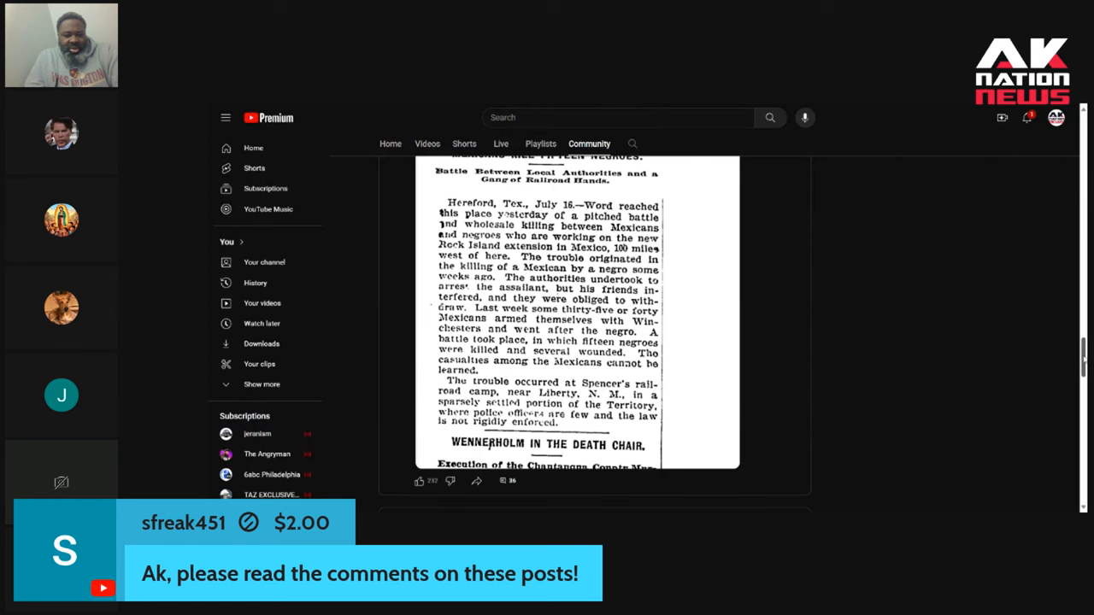
- Expand the long railroad-workers comment with 'Read more' and scroll on through the replies
scroll(down, 3)
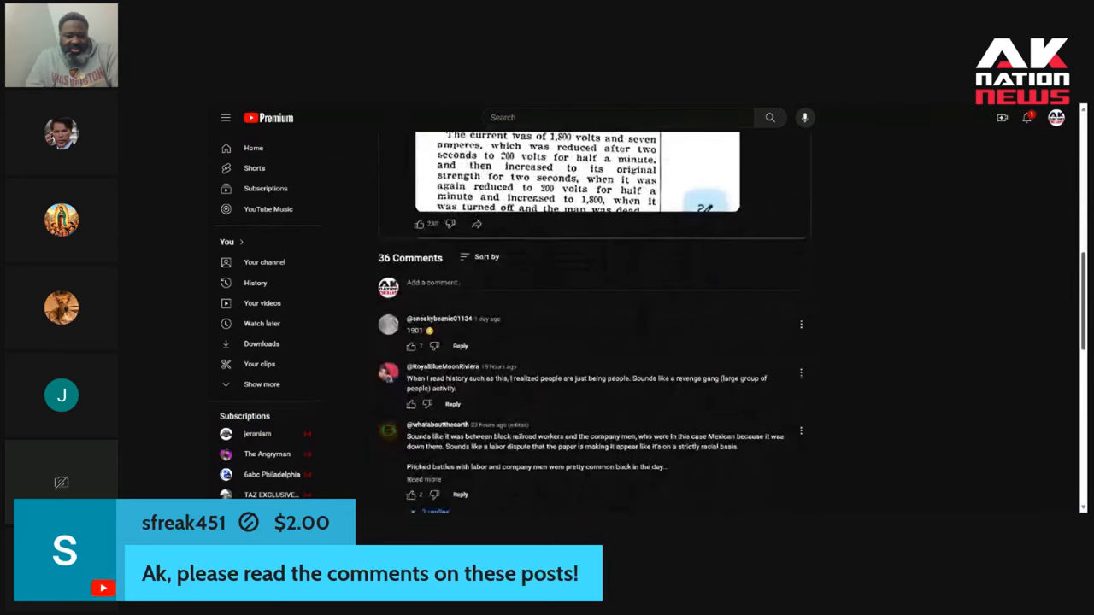
scroll(down, 3)
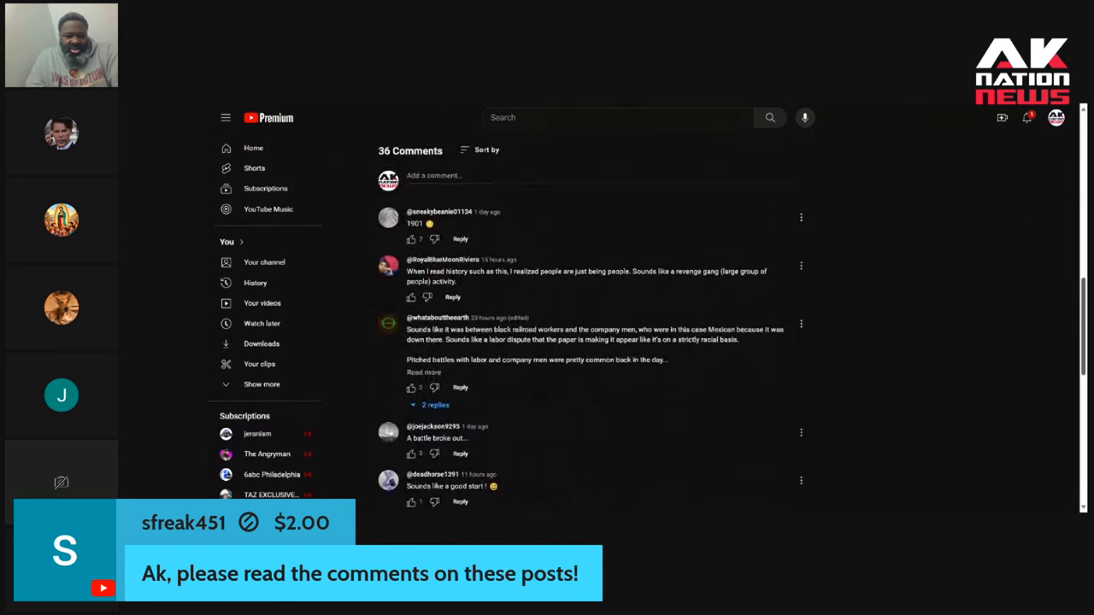
scroll(down, 3)
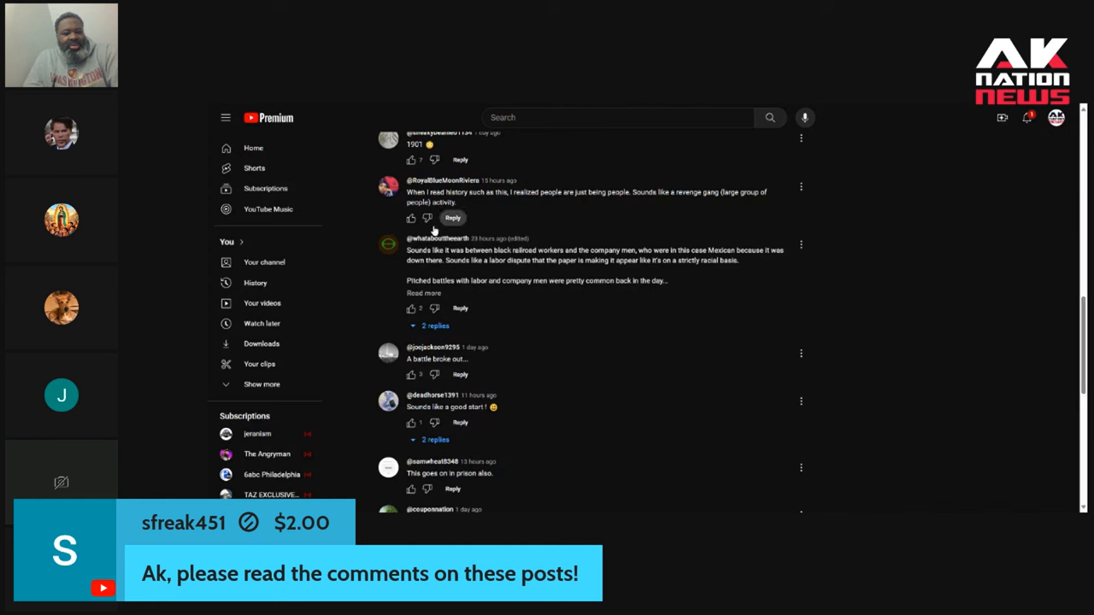
click(423, 293)
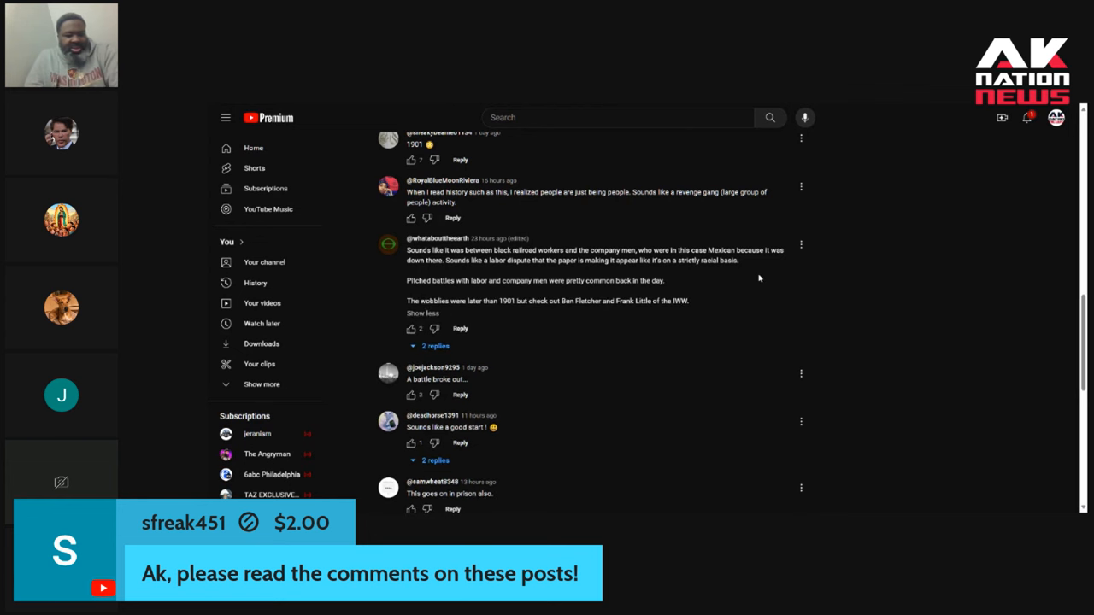
scroll(down, 3)
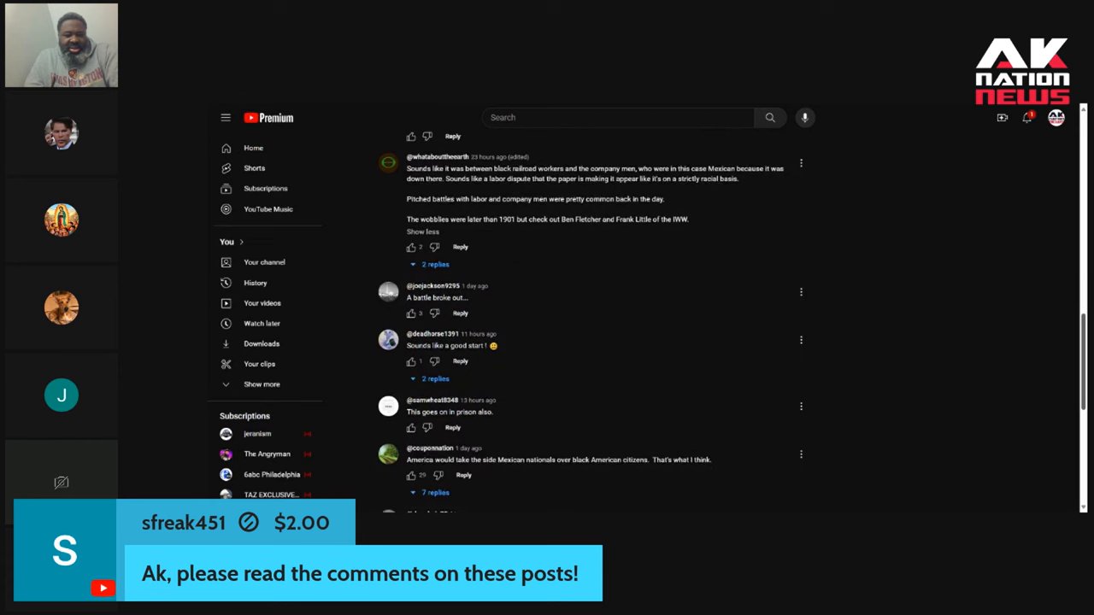
scroll(down, 3)
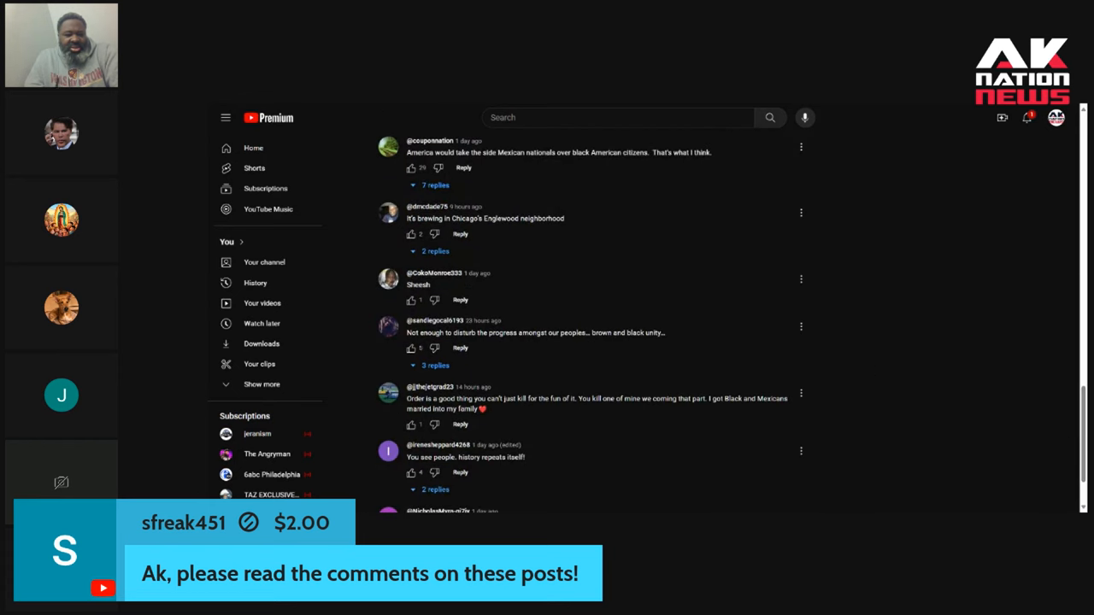
scroll(down, 3)
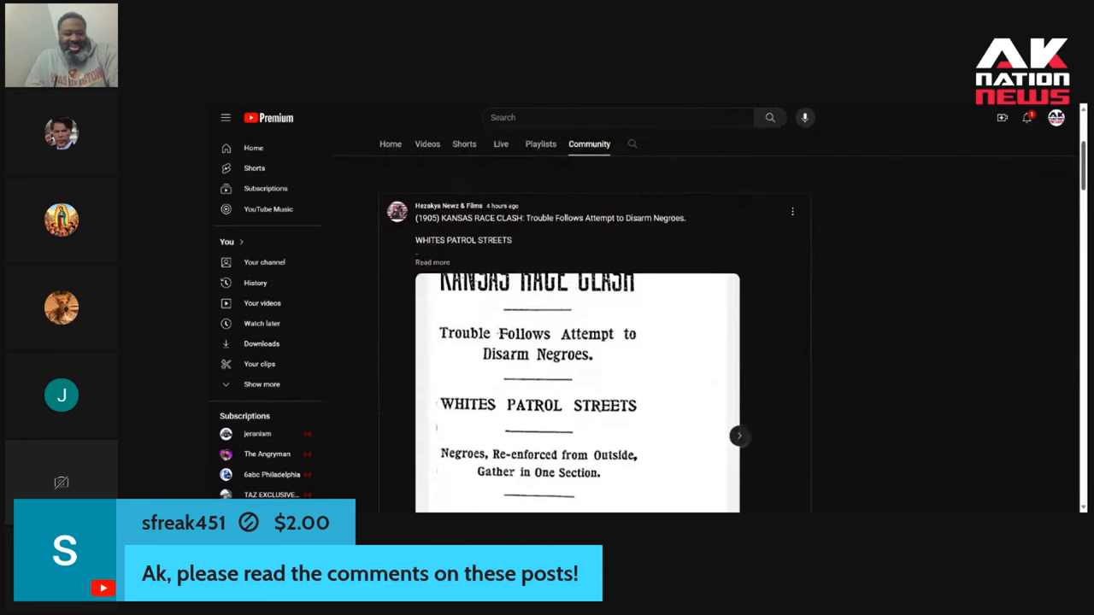
- Scroll to the Hezakya Newz & Films channel header with the Kansas Race Clash post beneath
scroll(down, 3)
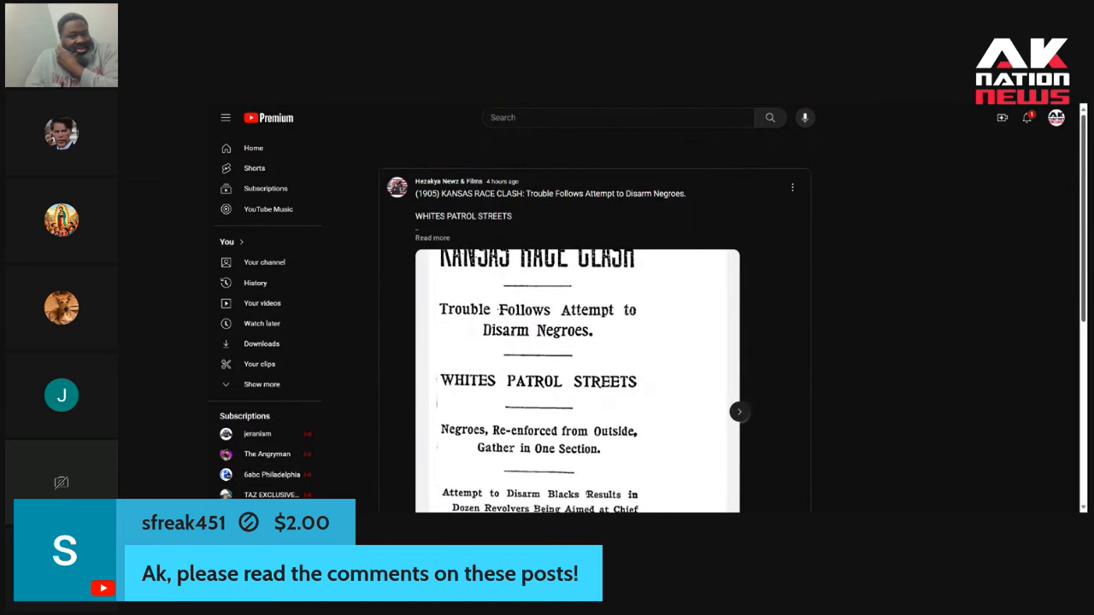
scroll(down, 3)
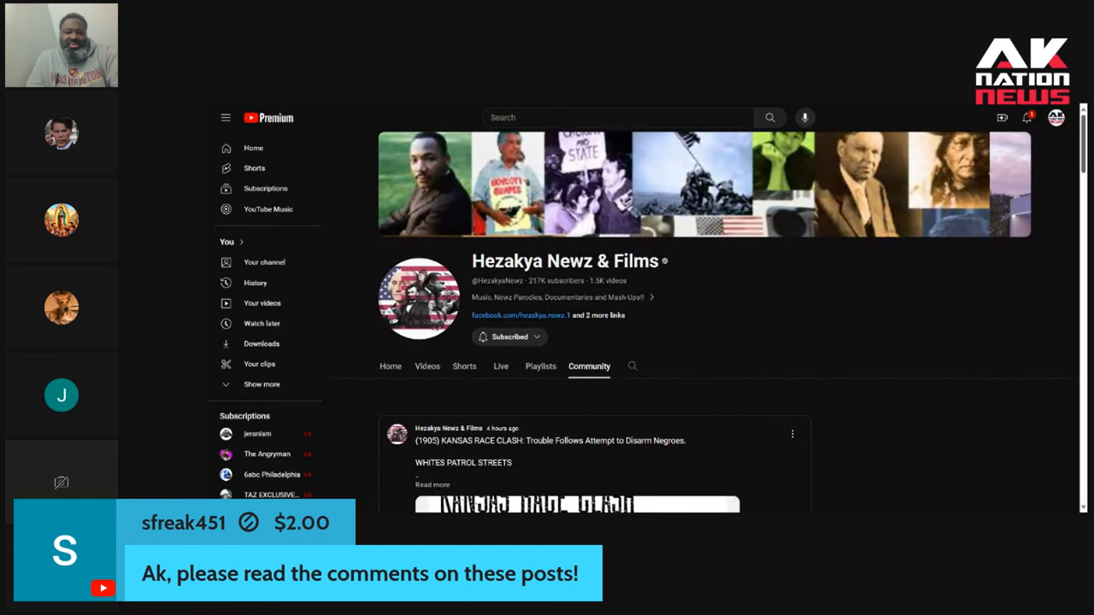
- Scroll past the Winchester militia and Hereford clippings to the 1888 'Negroes Armed for Whites' post
scroll(down, 3)
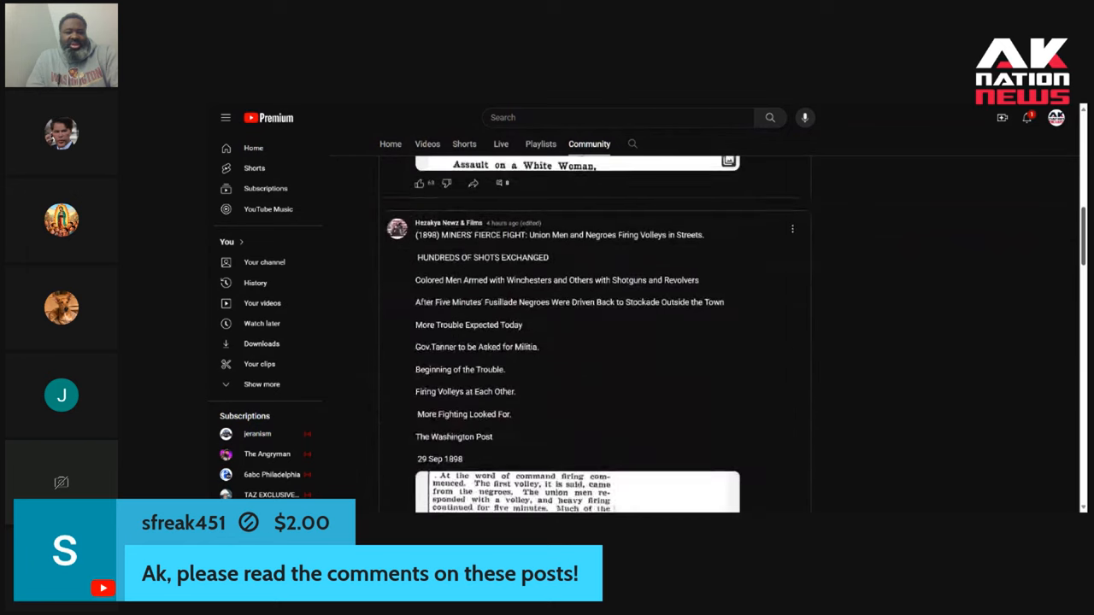
scroll(down, 3)
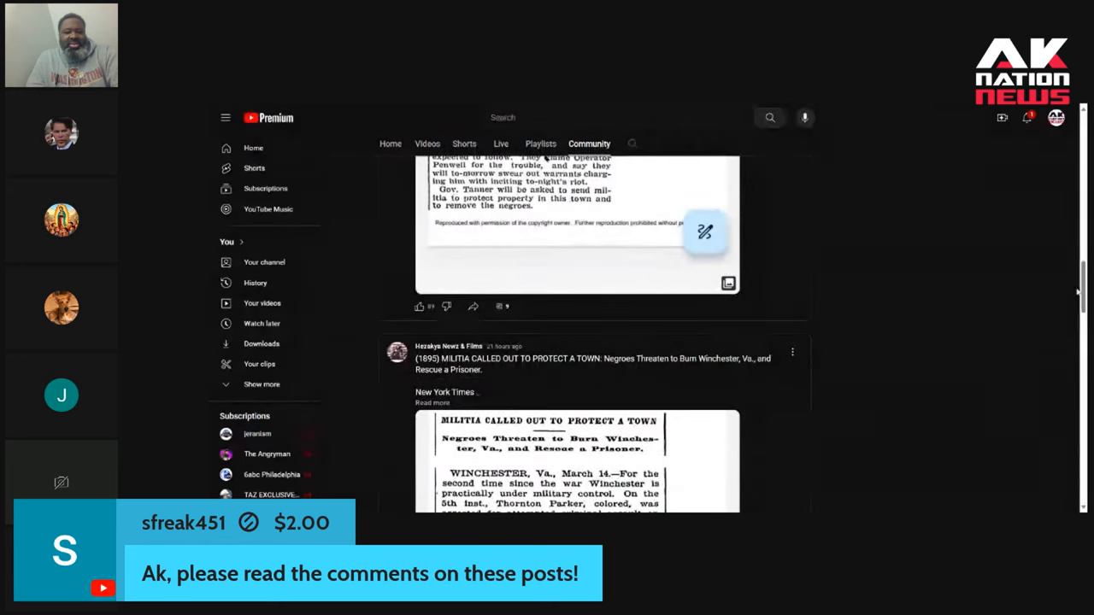
scroll(down, 3)
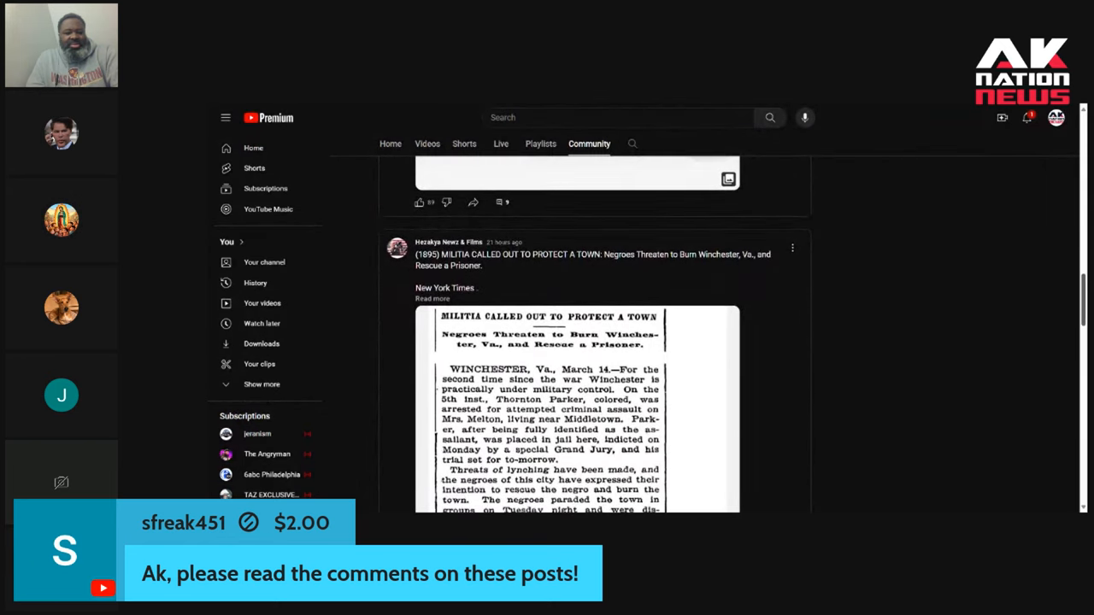
scroll(down, 3)
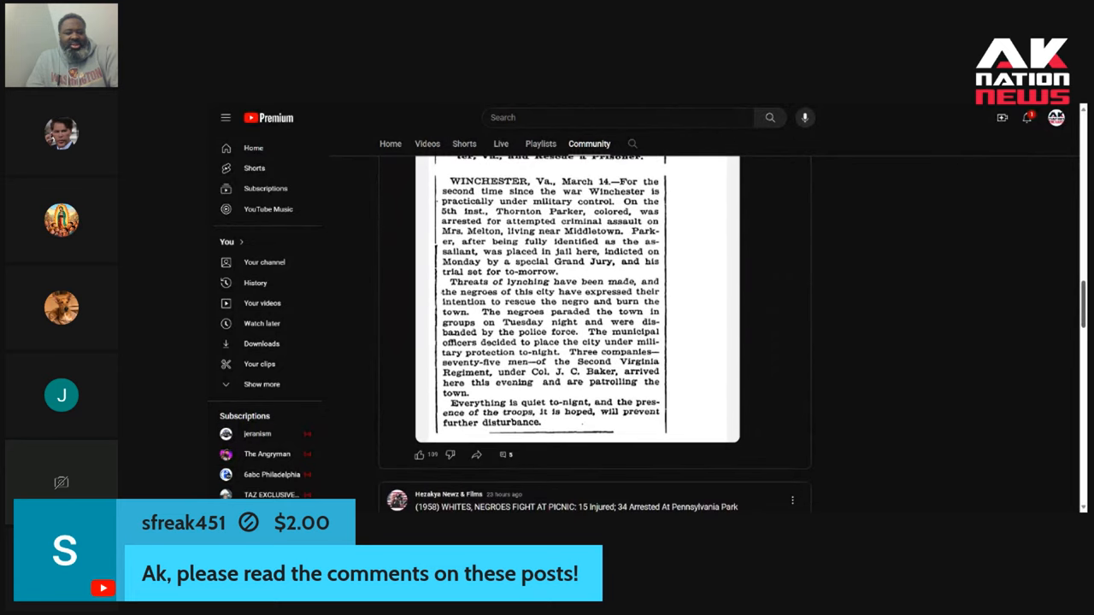
scroll(down, 3)
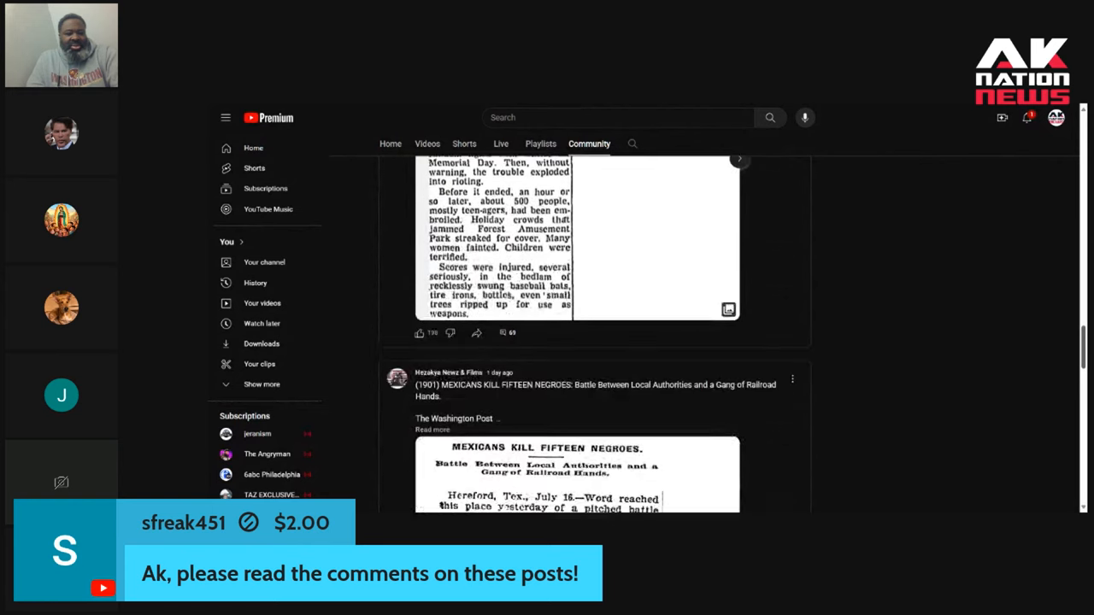
scroll(down, 3)
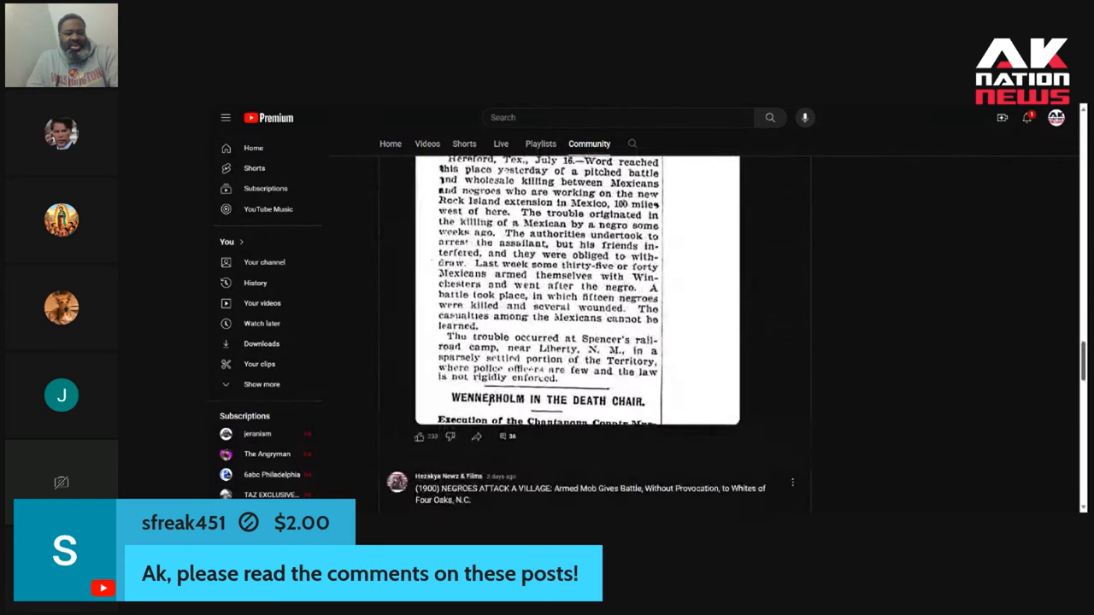
scroll(down, 3)
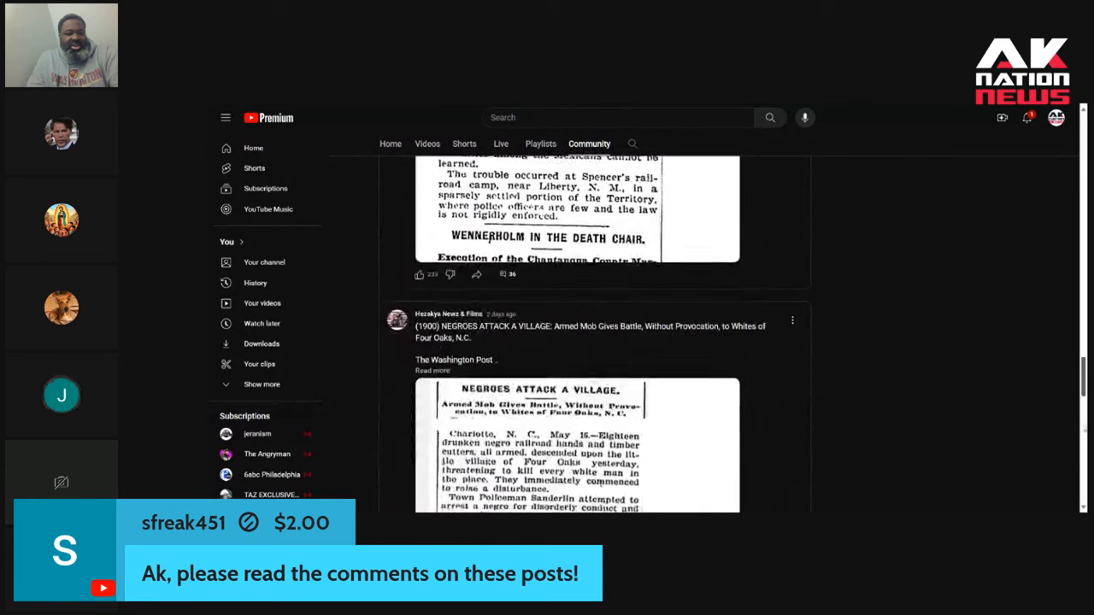
scroll(down, 3)
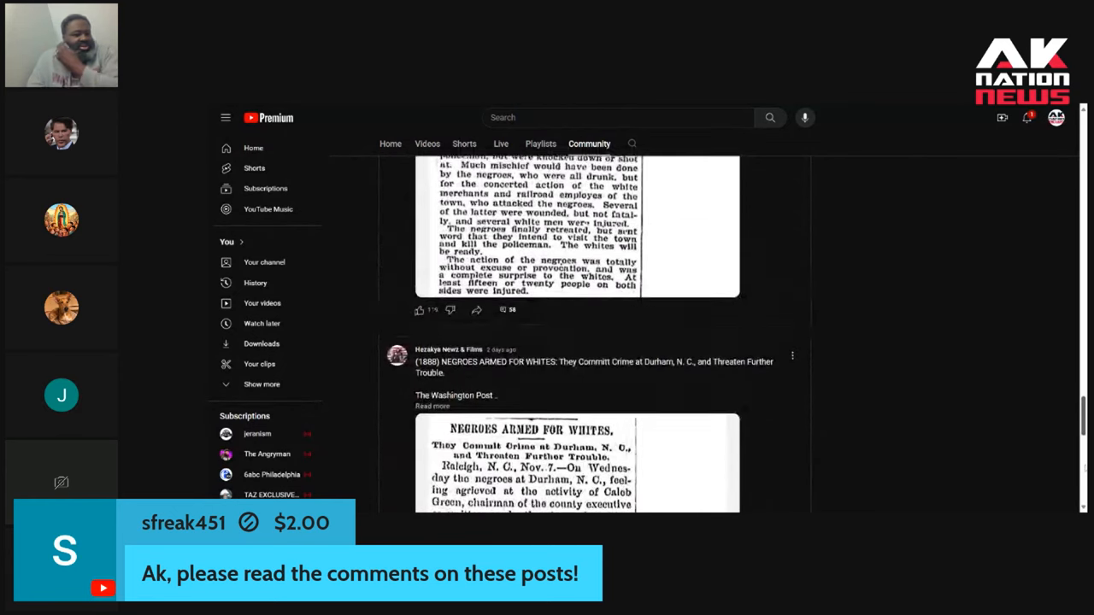